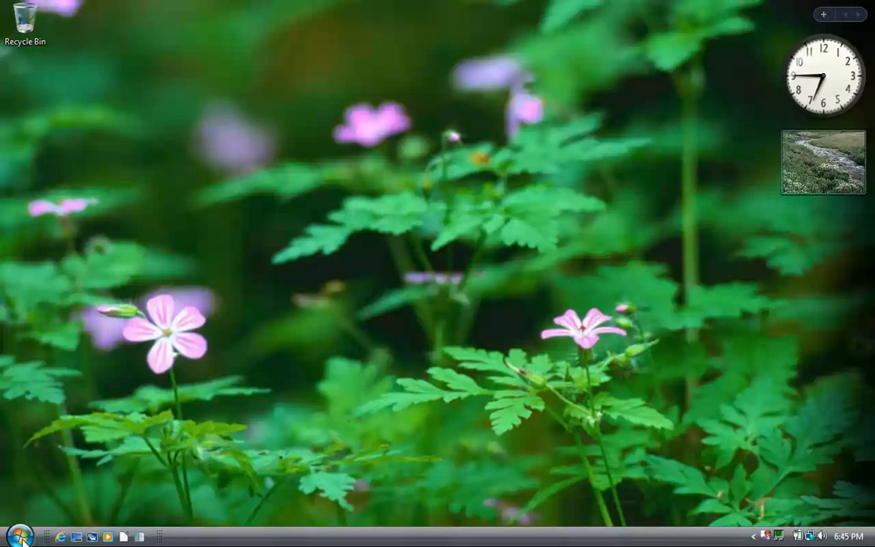
# Reach the Add Input Language dialog from Regional and Language Options' Keyboards and Languages settings.
pyautogui.click(22, 530)
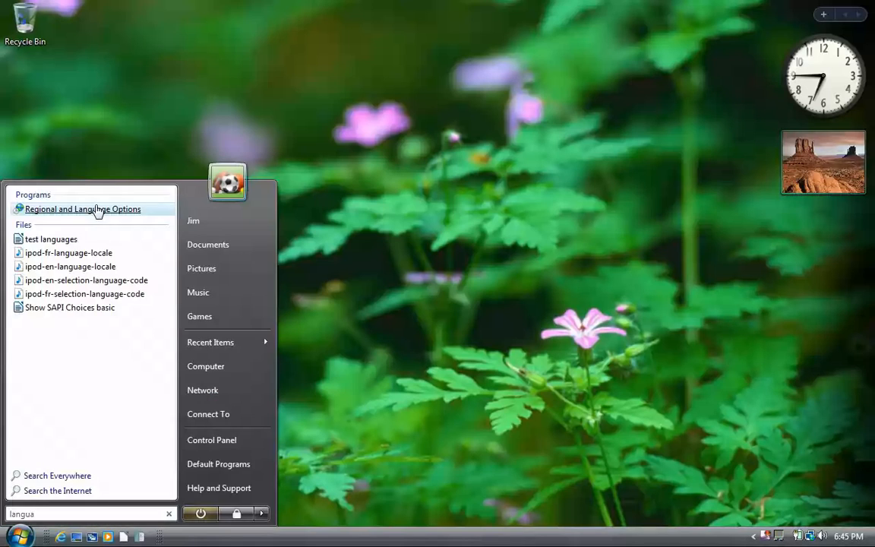
pyautogui.click(82, 209)
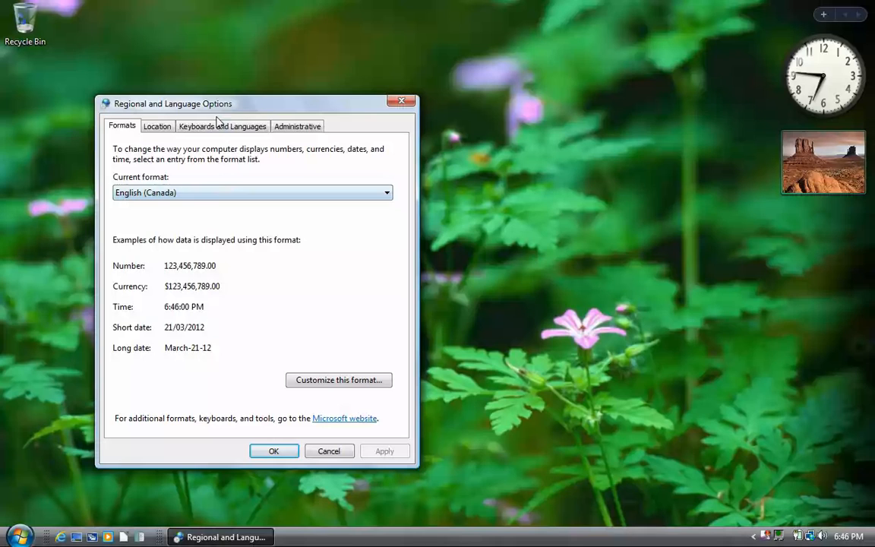
pyautogui.click(221, 125)
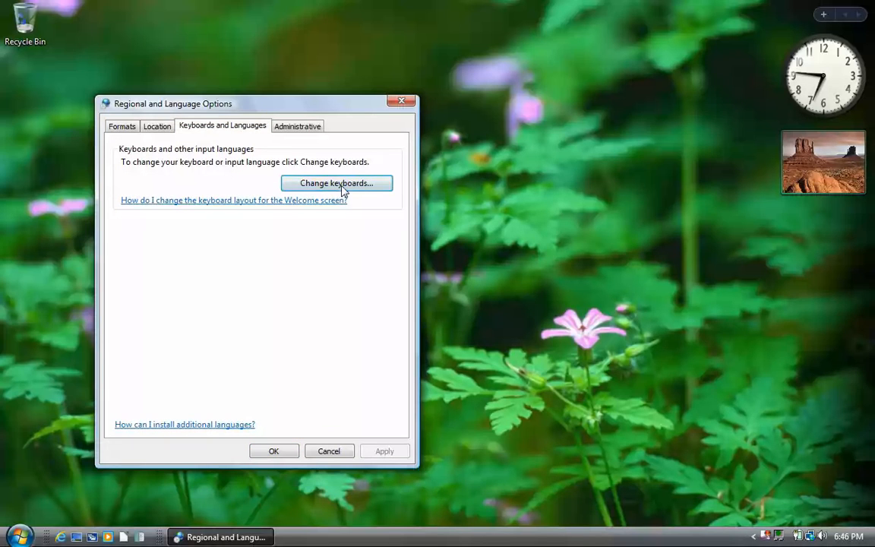
pyautogui.click(337, 182)
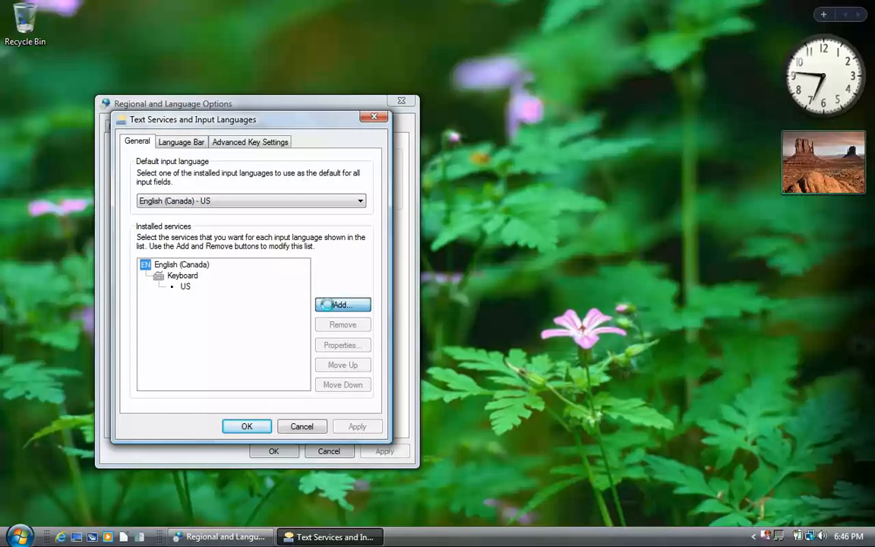
pyautogui.click(342, 304)
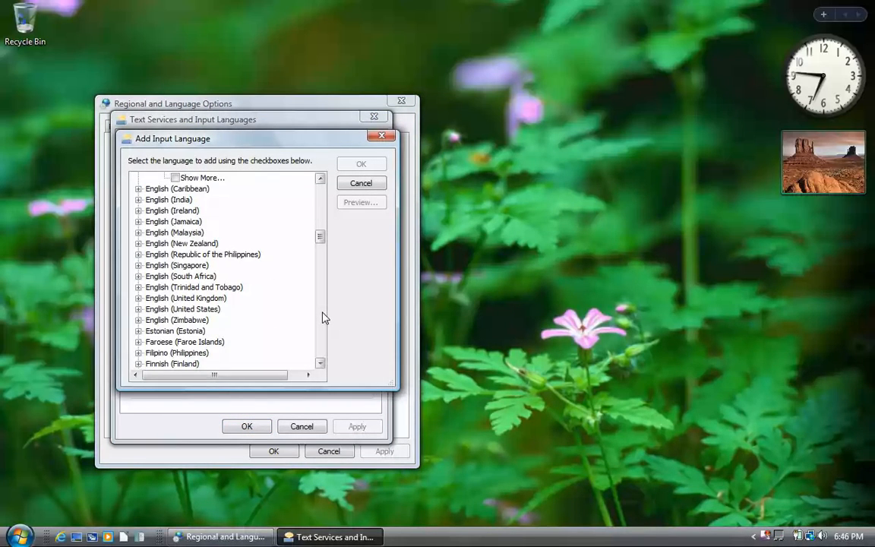
# Add French (Canada) with the Canadian French keyboard as an input language.
pyautogui.scroll(-3)
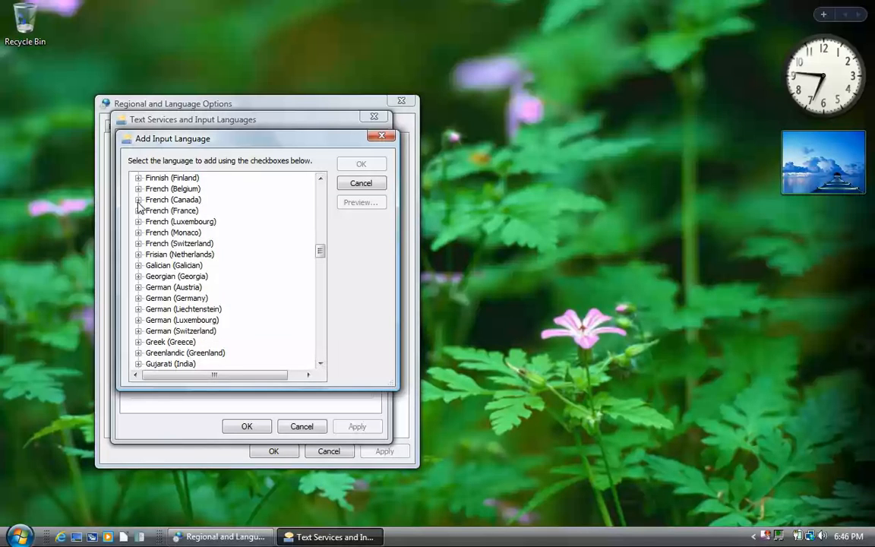
pyautogui.click(138, 200)
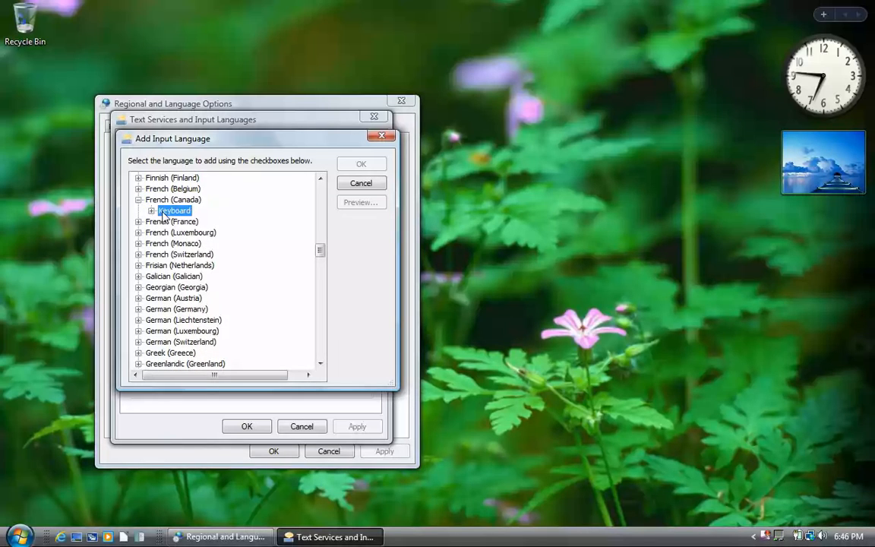
pyautogui.click(151, 210)
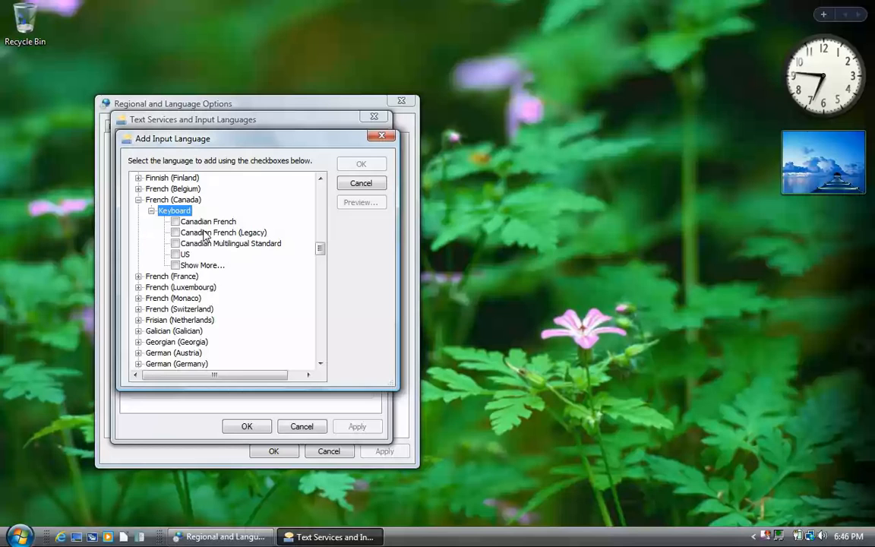
pyautogui.click(176, 222)
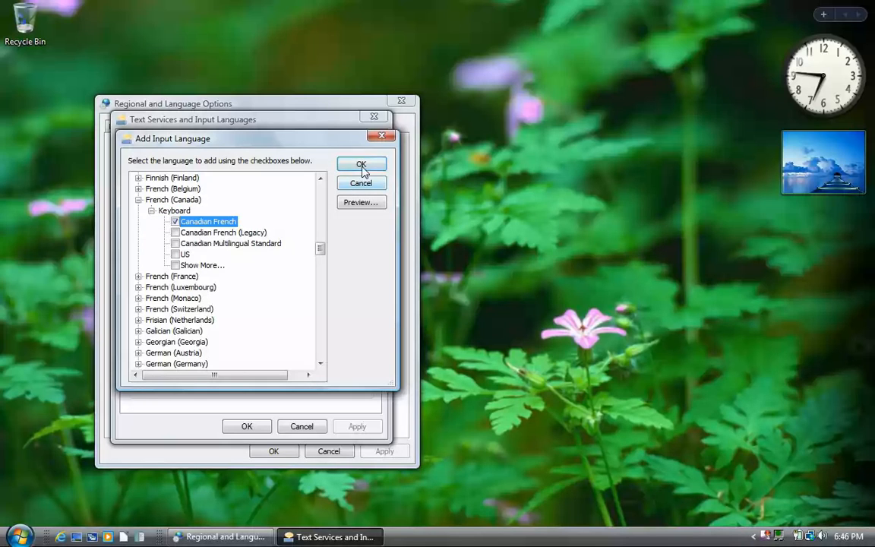
pyautogui.click(361, 164)
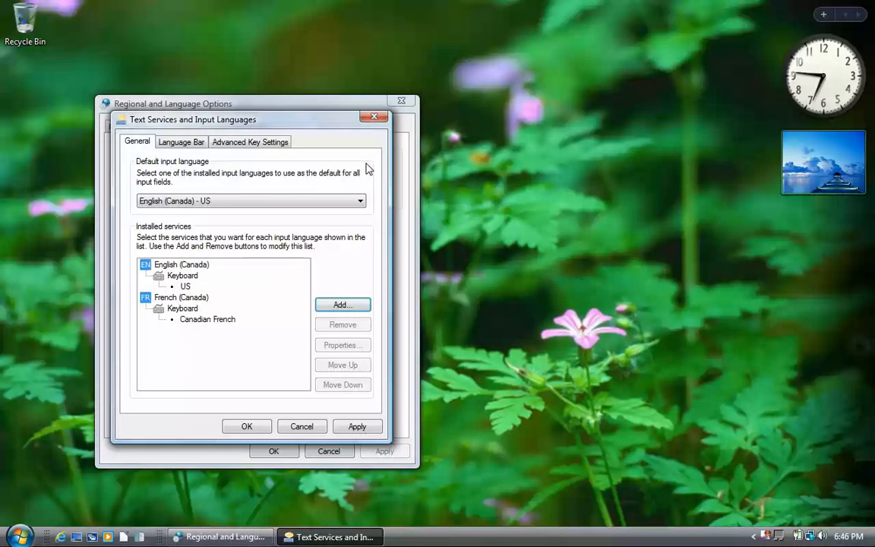
# Apply the new input language and close the regional settings dialogs.
pyautogui.click(357, 425)
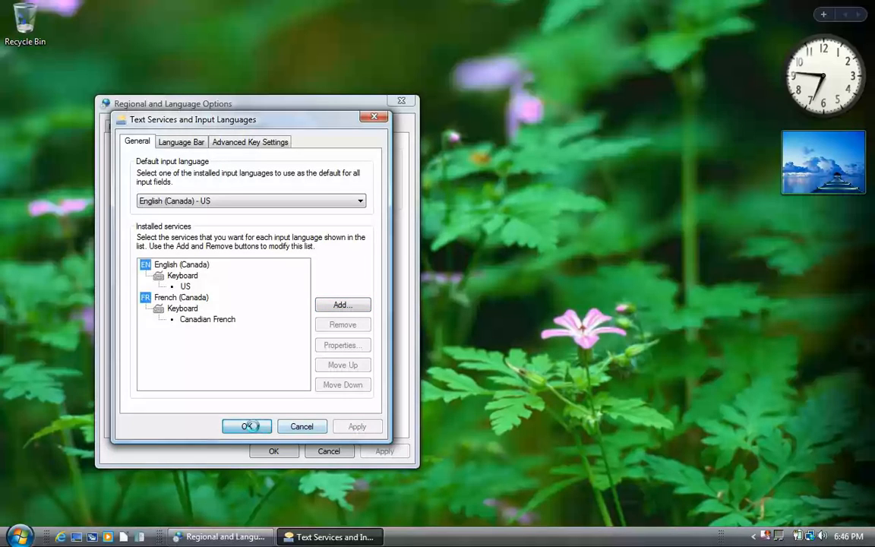
pyautogui.click(247, 425)
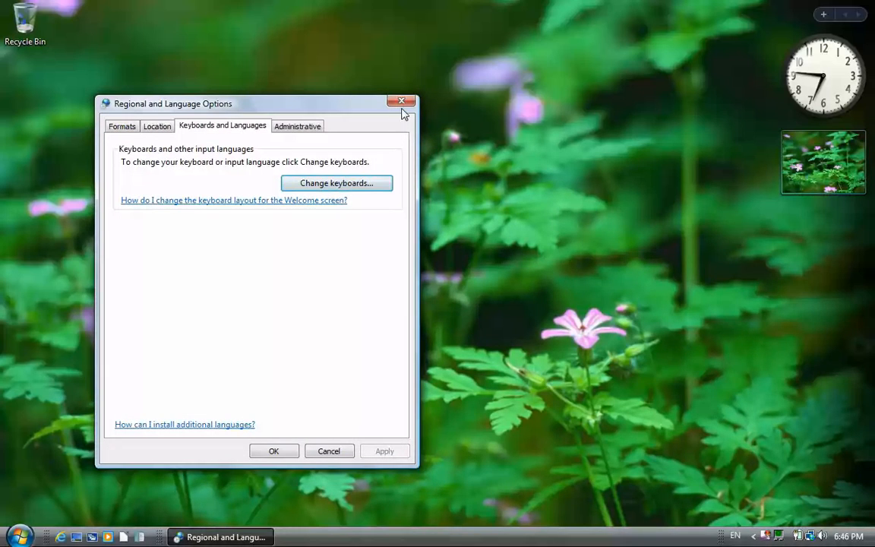
pyautogui.click(400, 101)
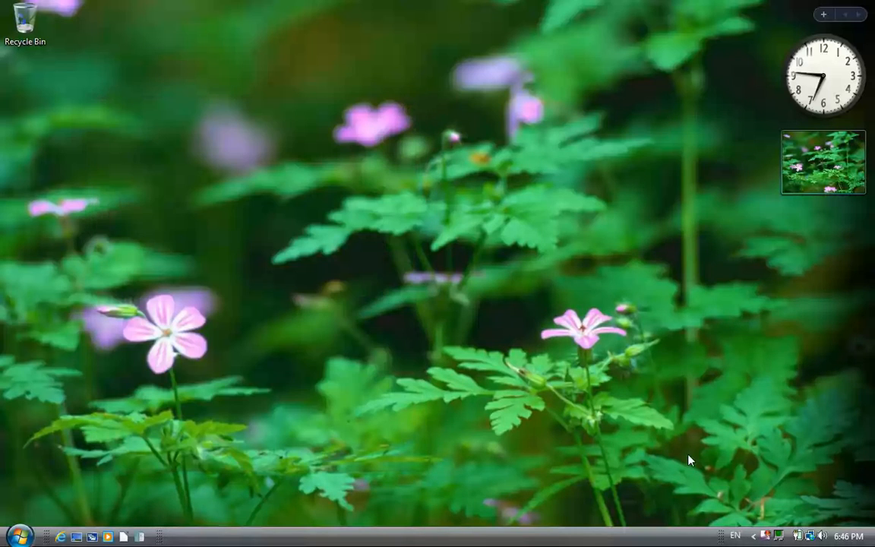
pyautogui.click(735, 535)
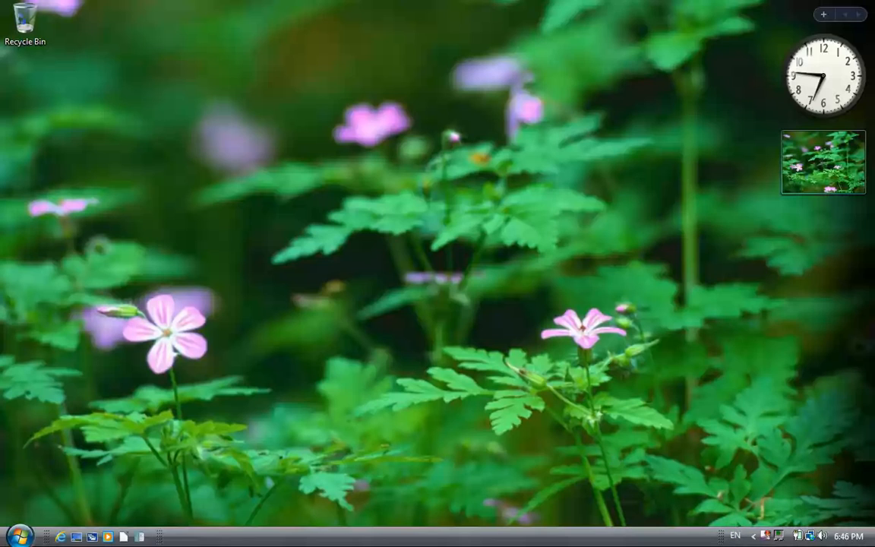
# Make ScanSoft Virginie the default text-to-speech voice in Speech Properties.
pyautogui.click(16, 532)
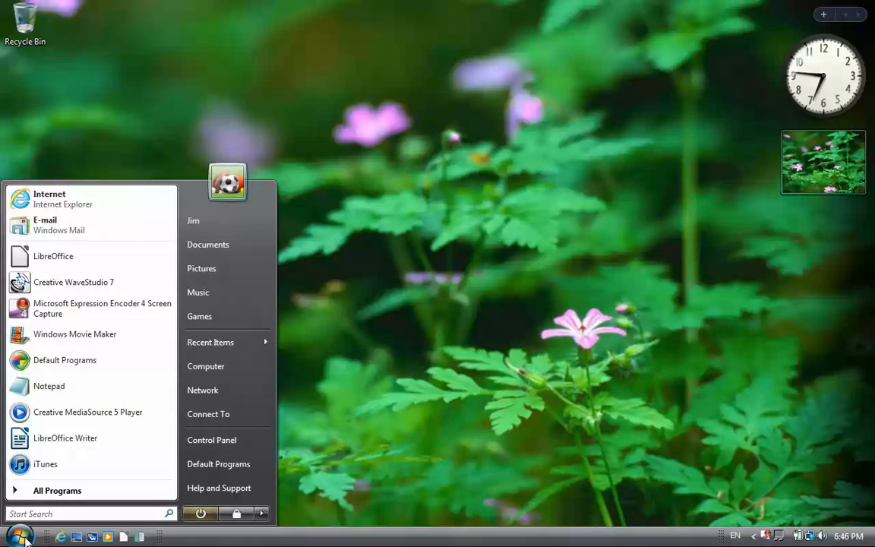
pyautogui.write('speech')
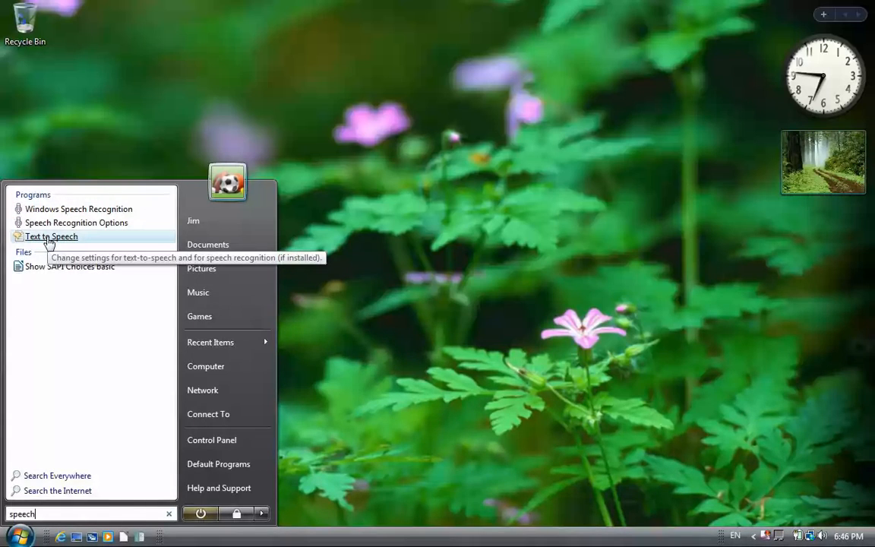
pyautogui.click(52, 237)
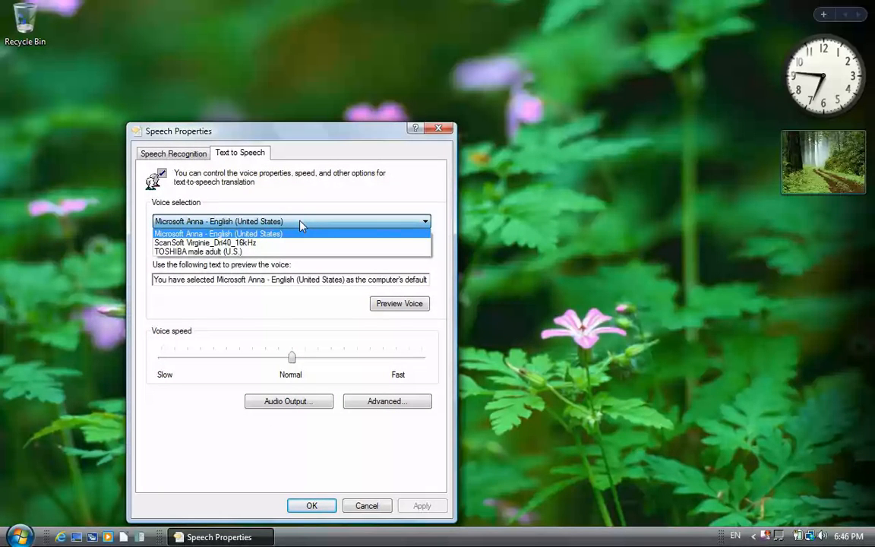
pyautogui.moveTo(289, 243)
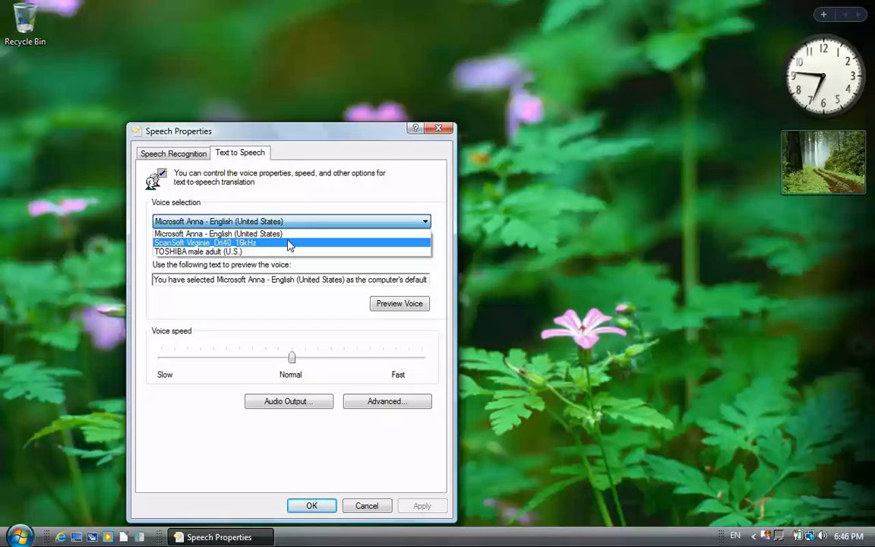
pyautogui.click(205, 243)
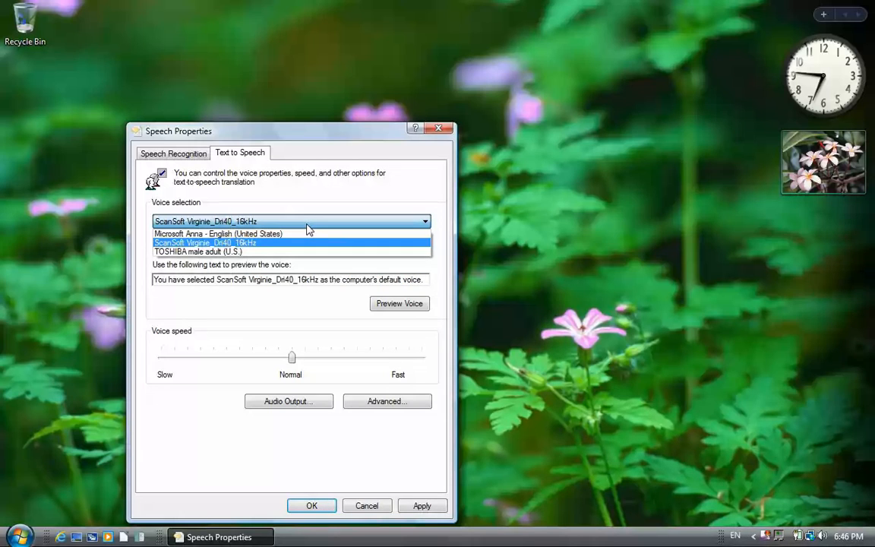
pyautogui.click(218, 234)
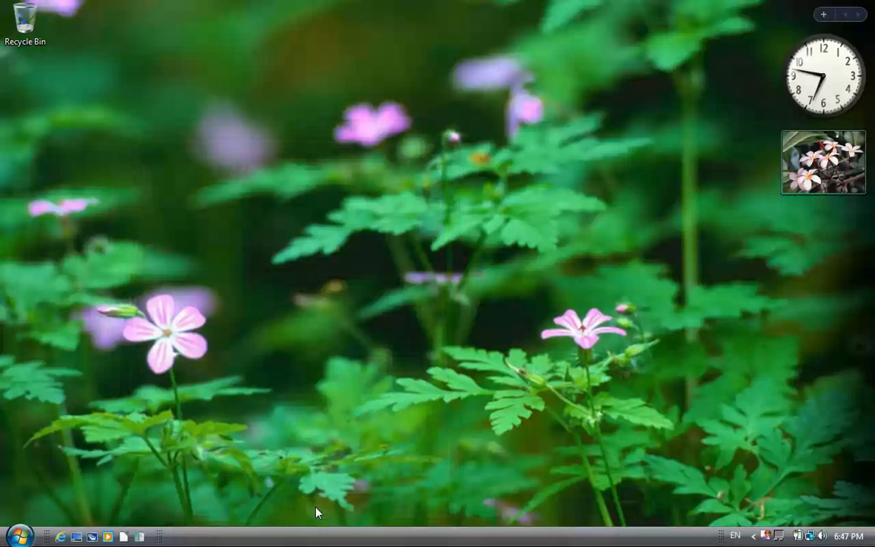
pyautogui.moveTo(110, 534)
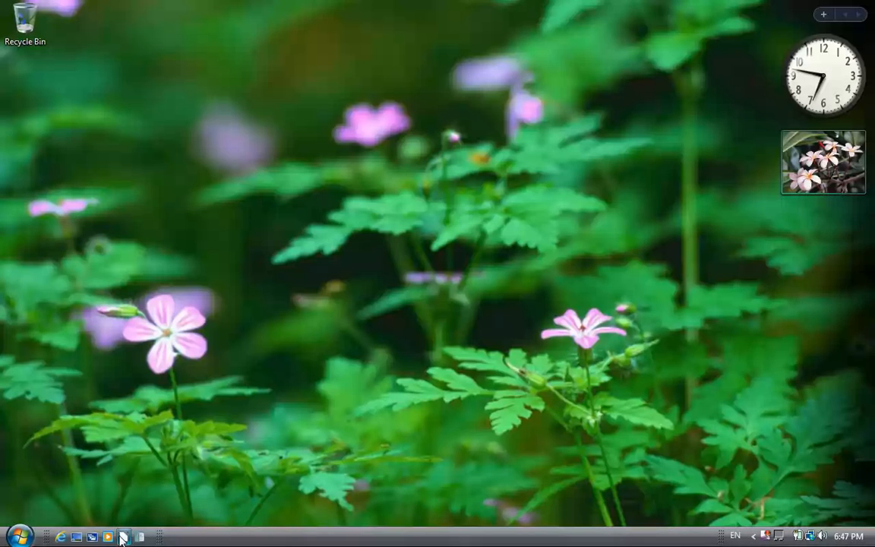
# Launch LibreOffice from the quick-launch bar to show its Start Center.
pyautogui.click(118, 535)
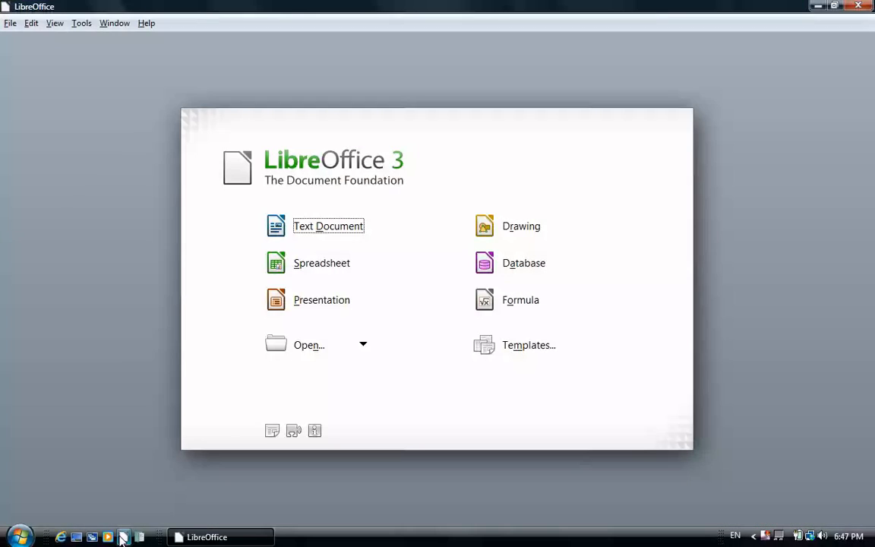
pyautogui.moveTo(291, 431)
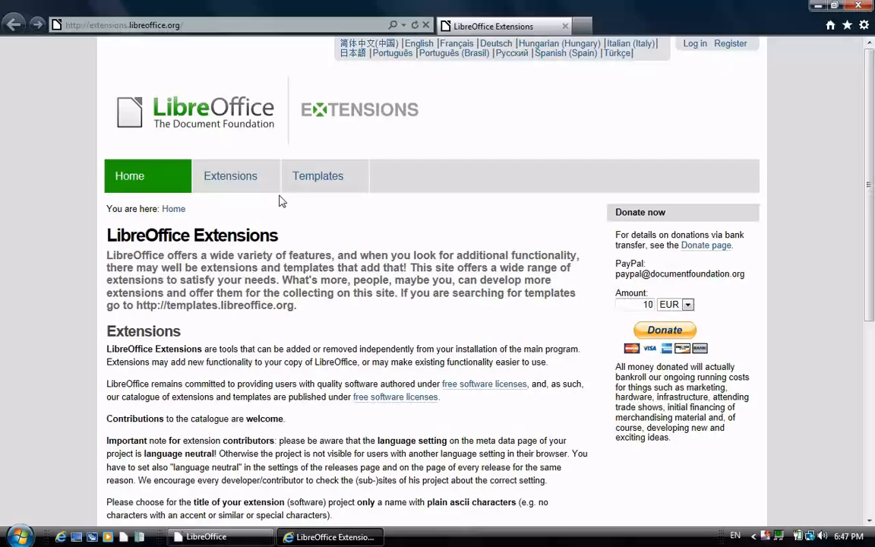
# Search the extensions site for 'read te' and go to the Read Text extension page.
pyautogui.click(230, 176)
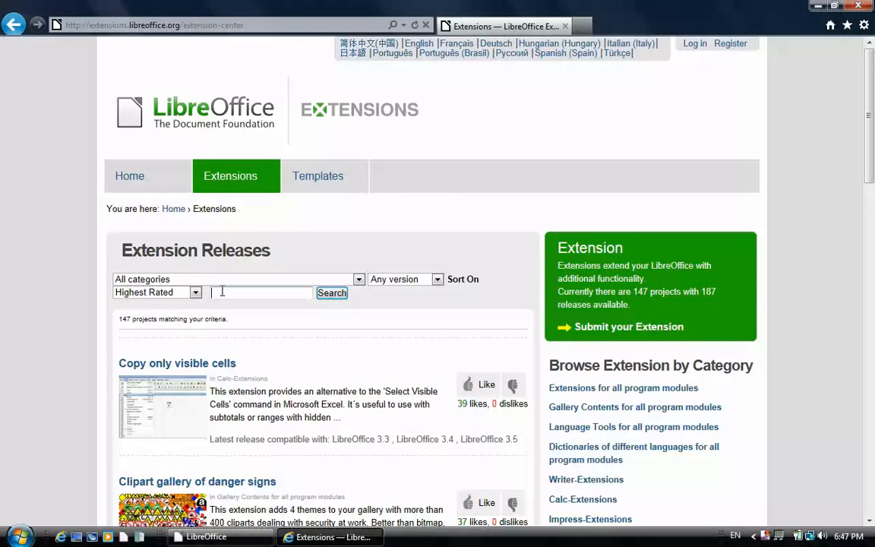
pyautogui.write('read text')
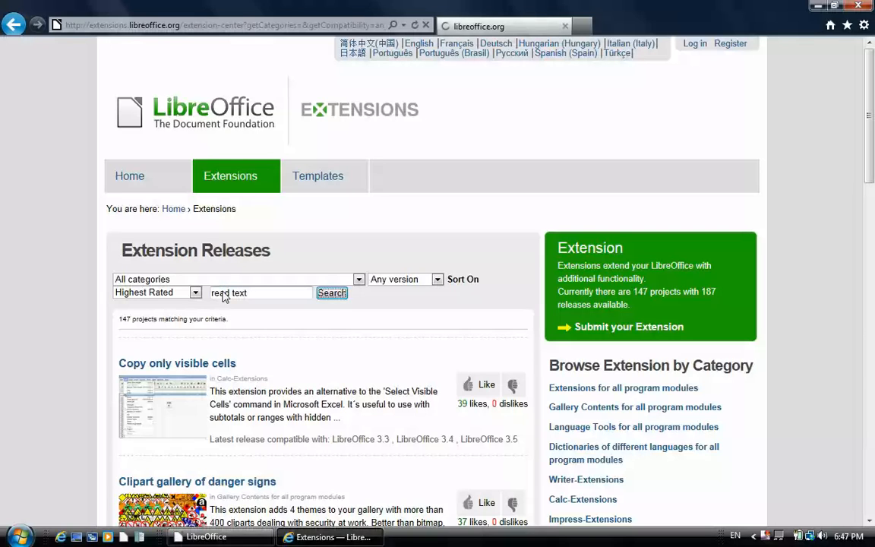
pyautogui.click(331, 292)
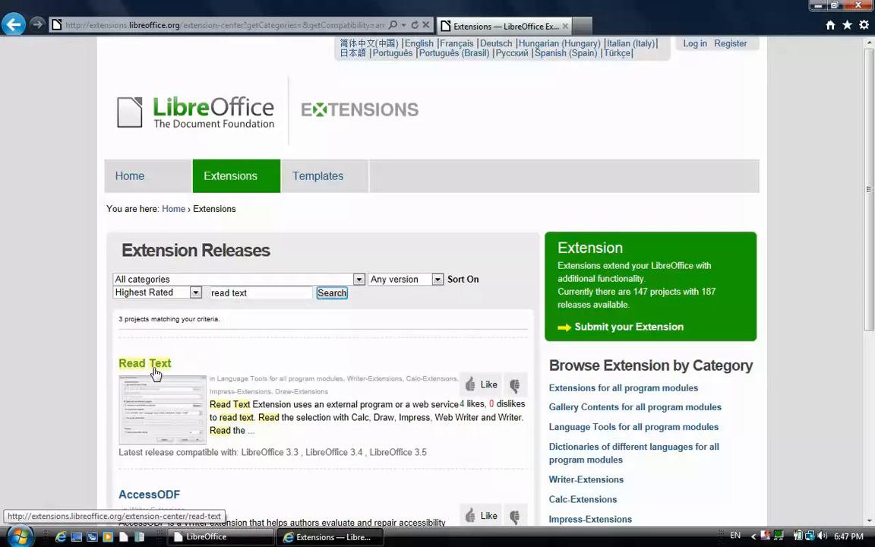
pyautogui.click(144, 363)
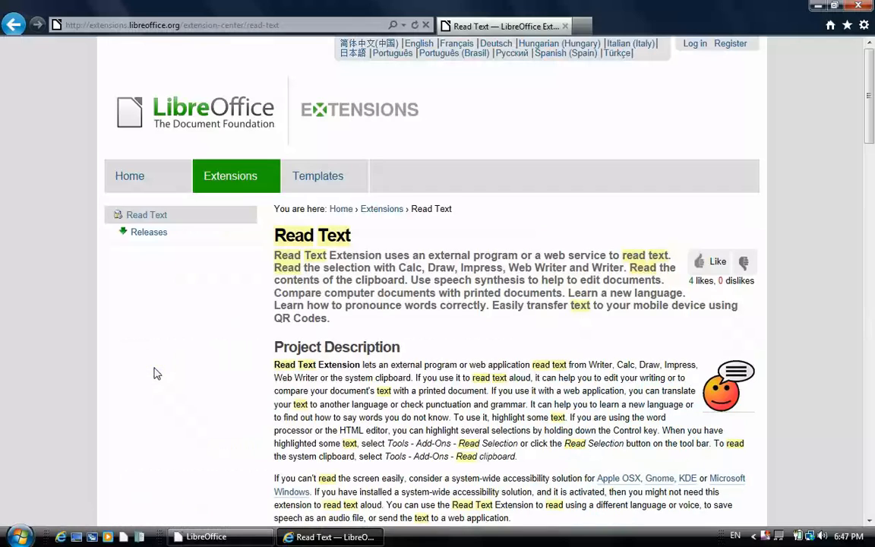
# Download the Read Text .oxt file and show the folder containing it.
pyautogui.scroll(-3)
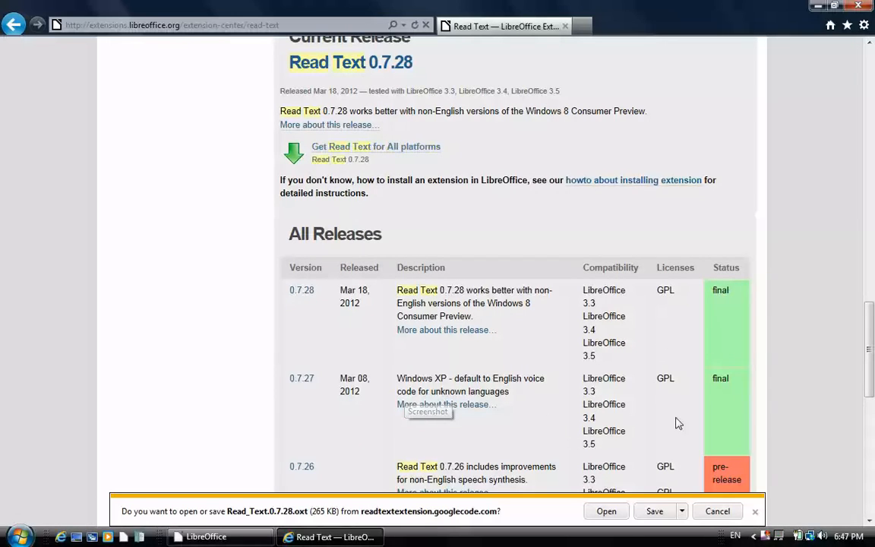
pyautogui.click(653, 511)
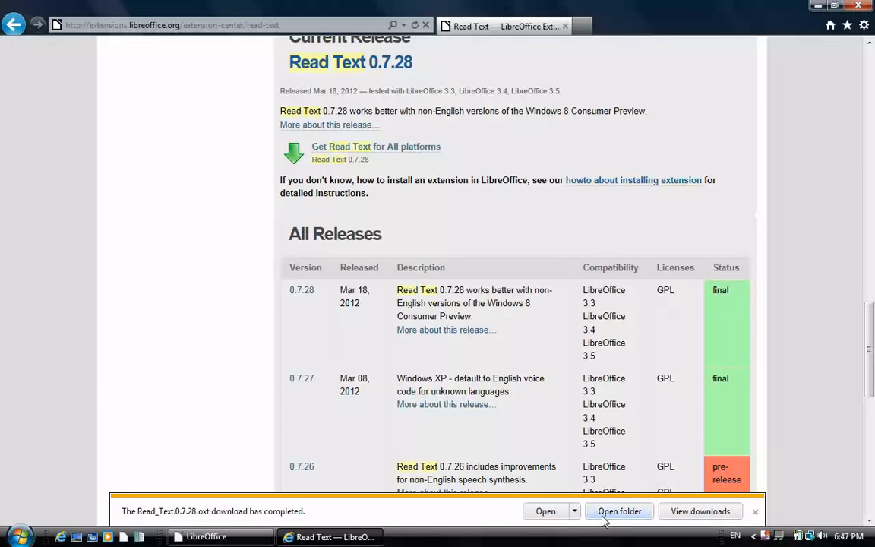
pyautogui.click(620, 510)
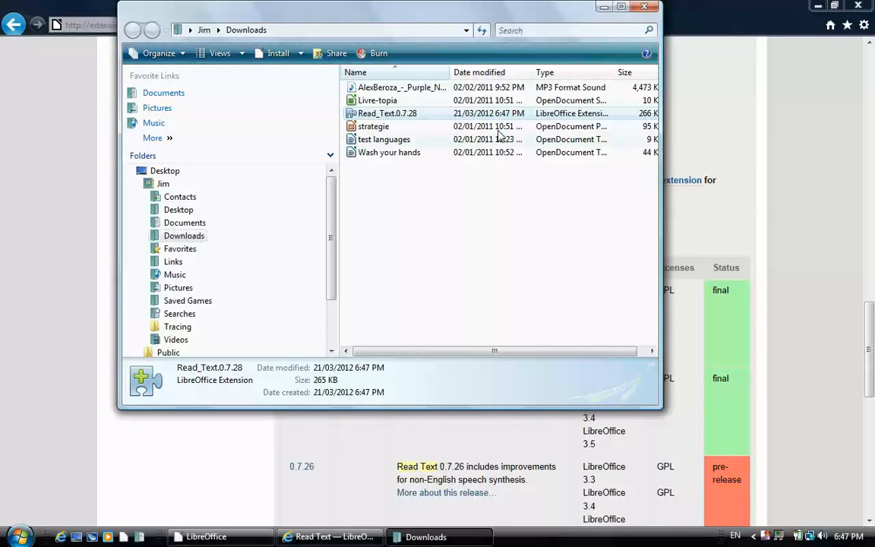
pyautogui.moveTo(395, 118)
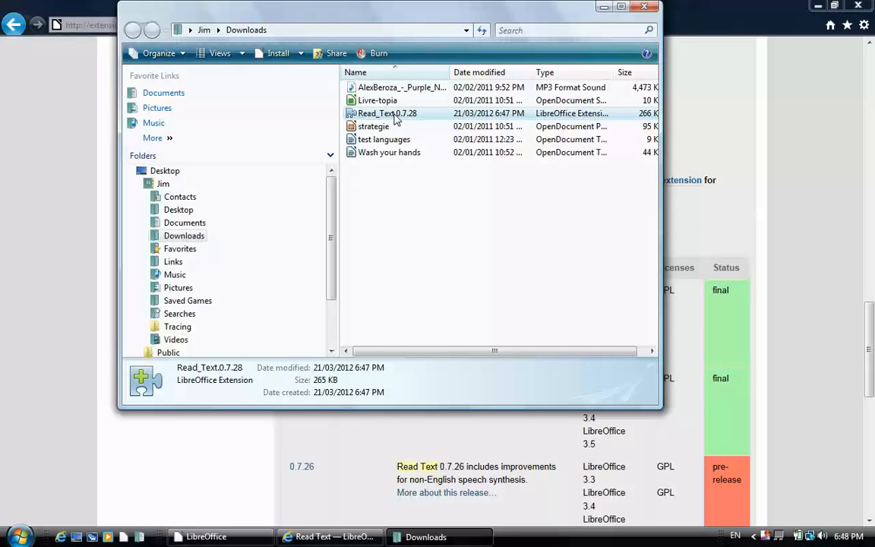
pyautogui.moveTo(372, 120)
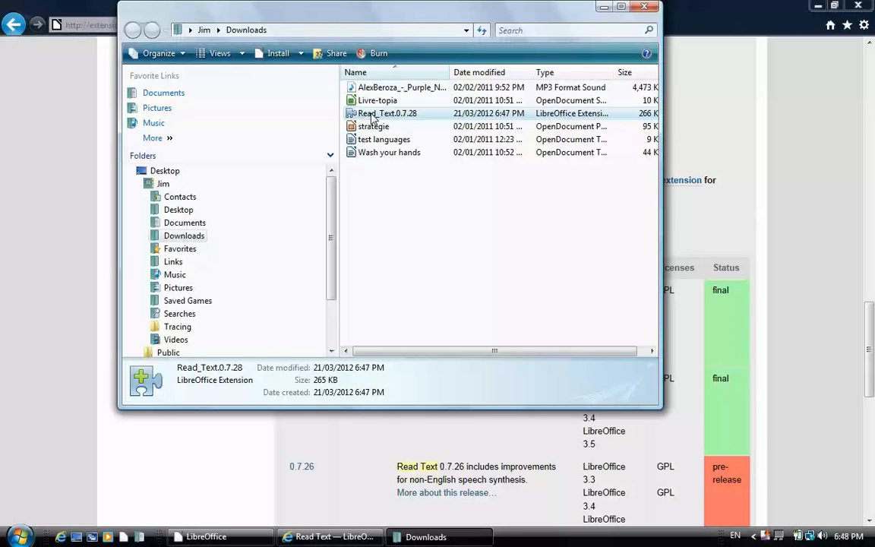
pyautogui.moveTo(386, 112)
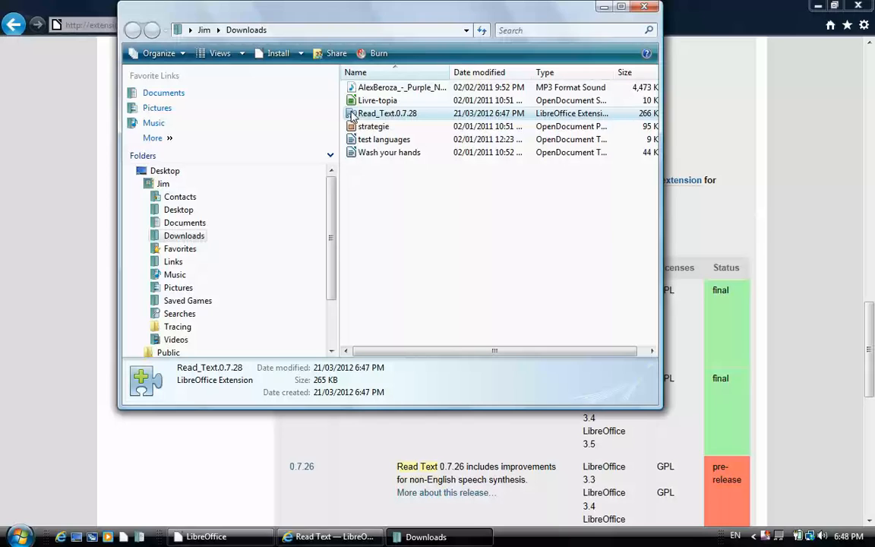
# Launch Read_Text.0.7.28 from Downloads and bring the Extension Manager forward.
pyautogui.doubleClick(386, 113)
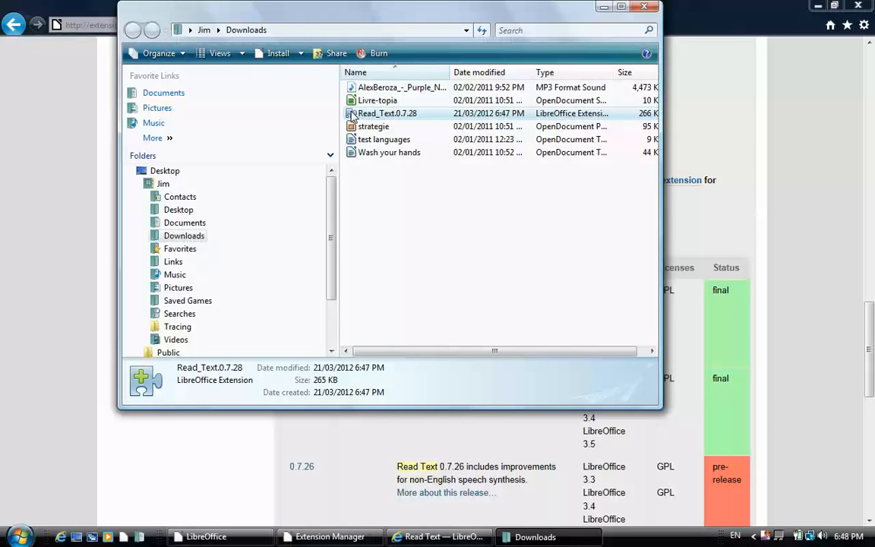
pyautogui.moveTo(326, 537)
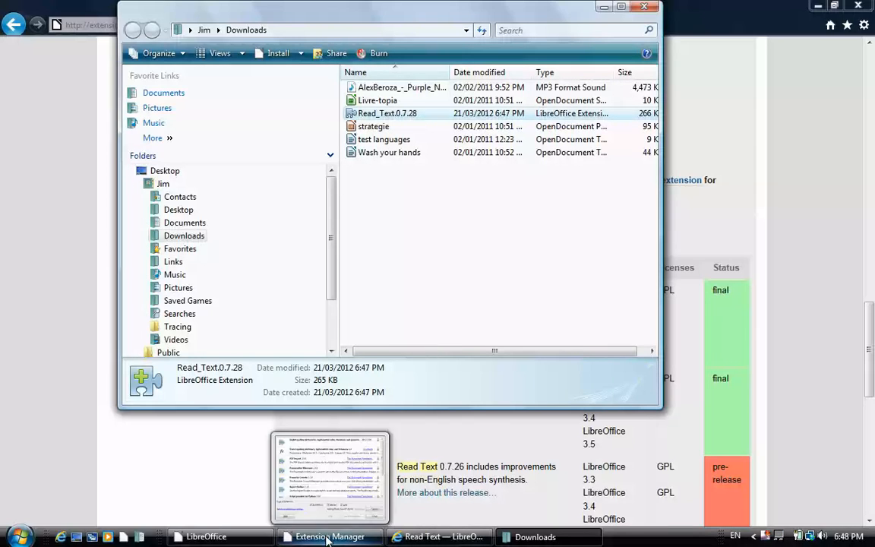
pyautogui.click(328, 538)
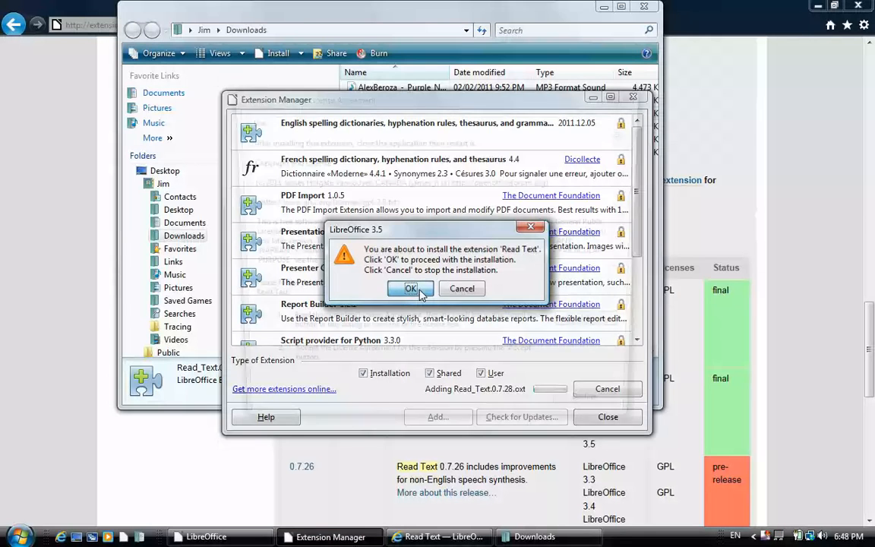
# Install Read Text 0.7.28, accept its license and close the Extension Manager.
pyautogui.click(410, 288)
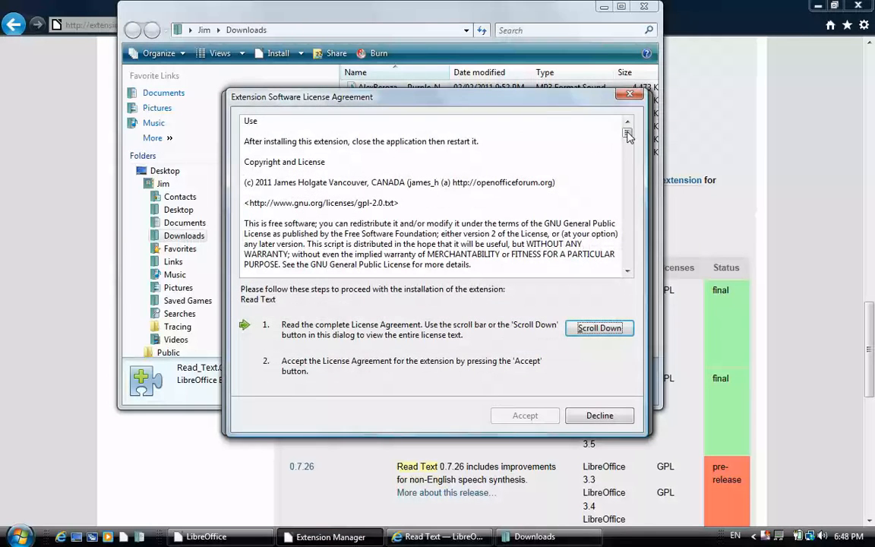
pyautogui.click(599, 328)
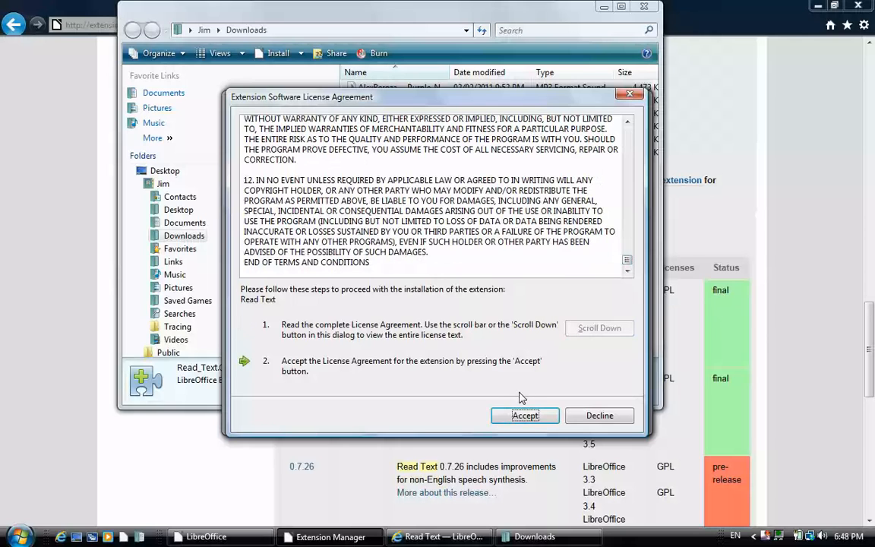
pyautogui.click(526, 415)
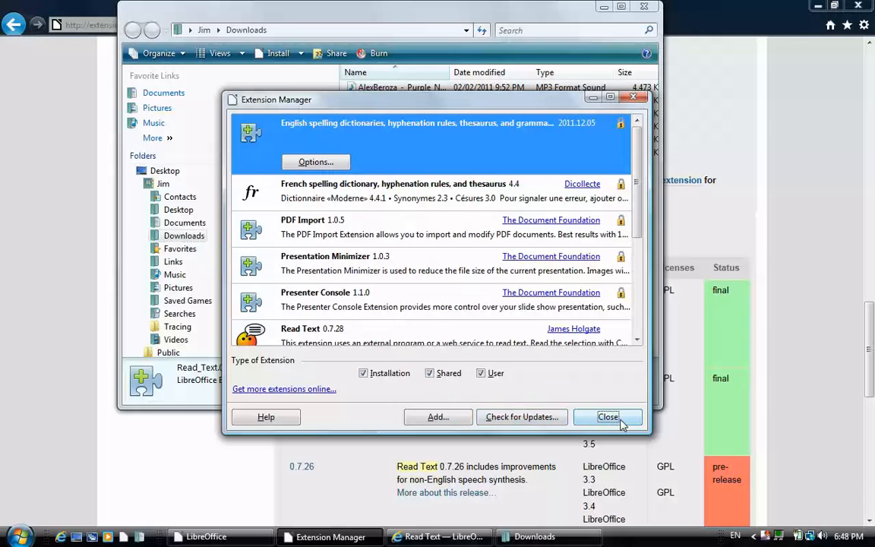
pyautogui.click(607, 416)
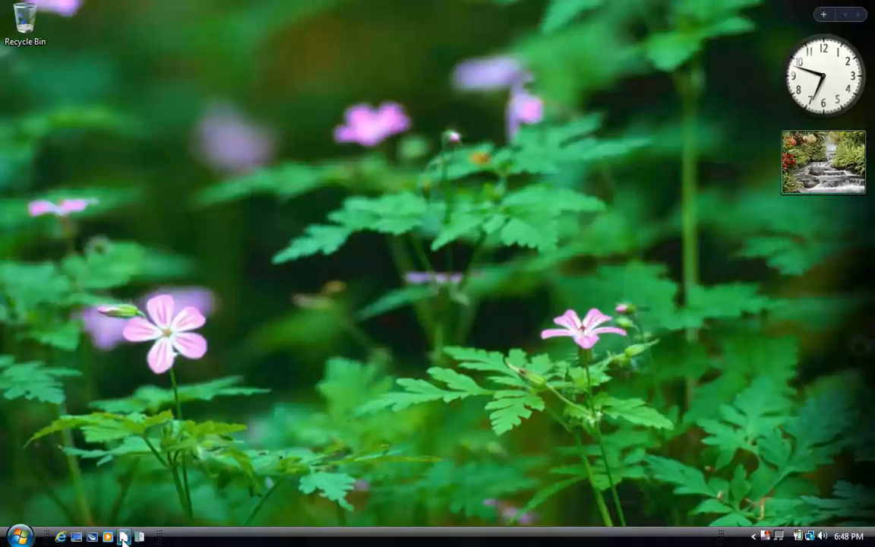
# Relaunch LibreOffice after the install so the Start Center shows.
pyautogui.click(123, 535)
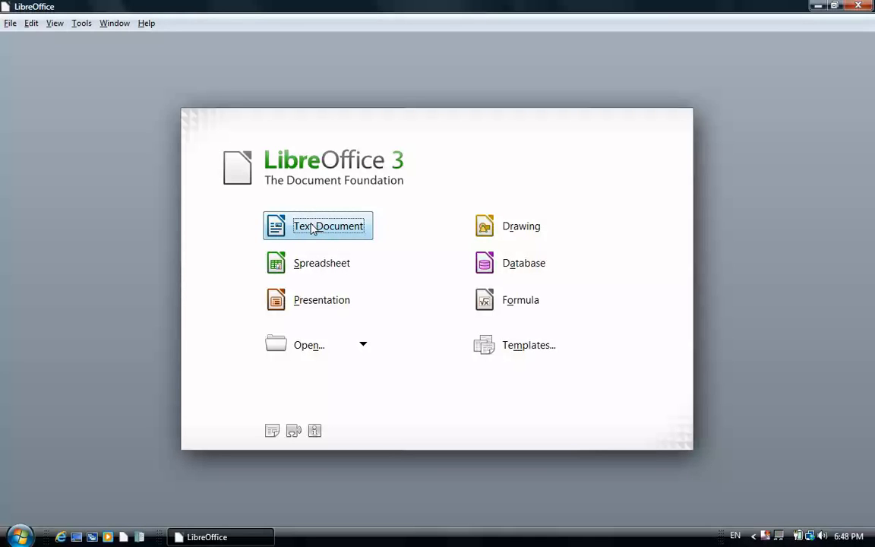
# Create a Writer document reading 'Welcome to Read Text Extension.' and select the sentence.
pyautogui.click(316, 225)
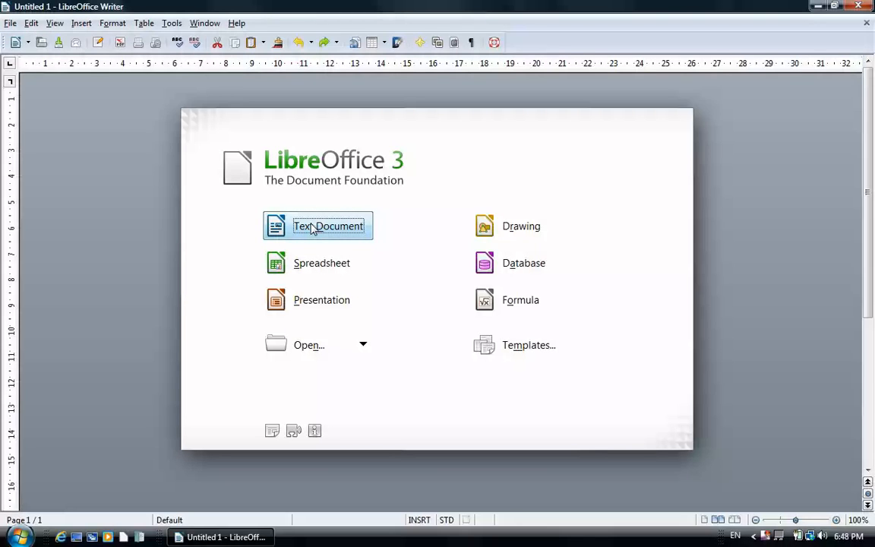
pyautogui.click(316, 225)
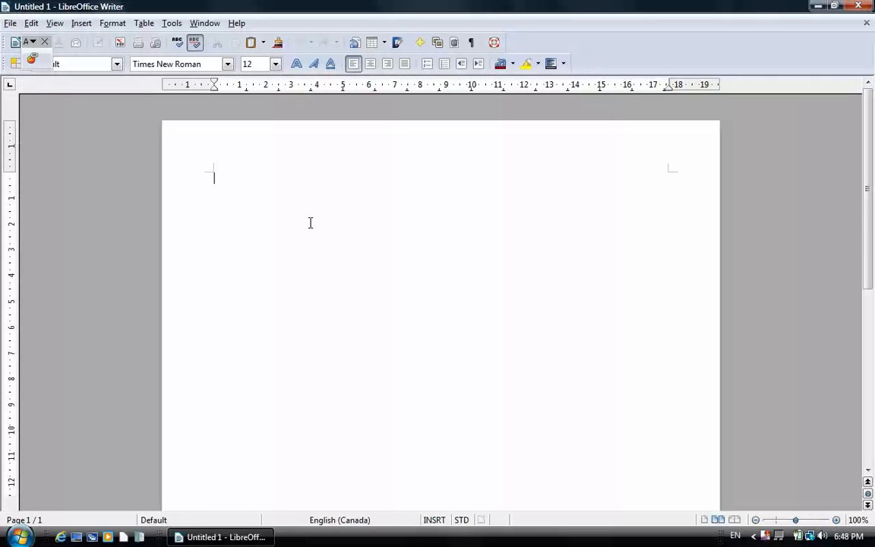
pyautogui.write('Welcome')
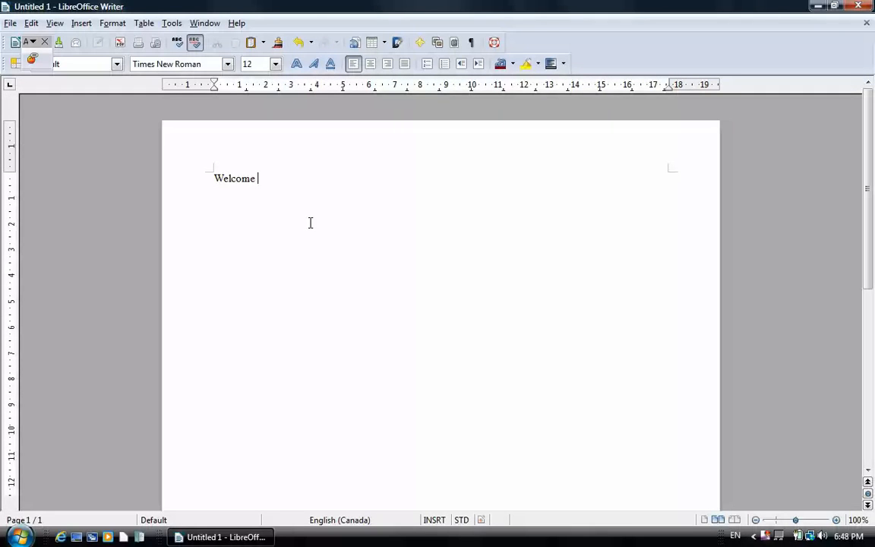
pyautogui.write('to Re')
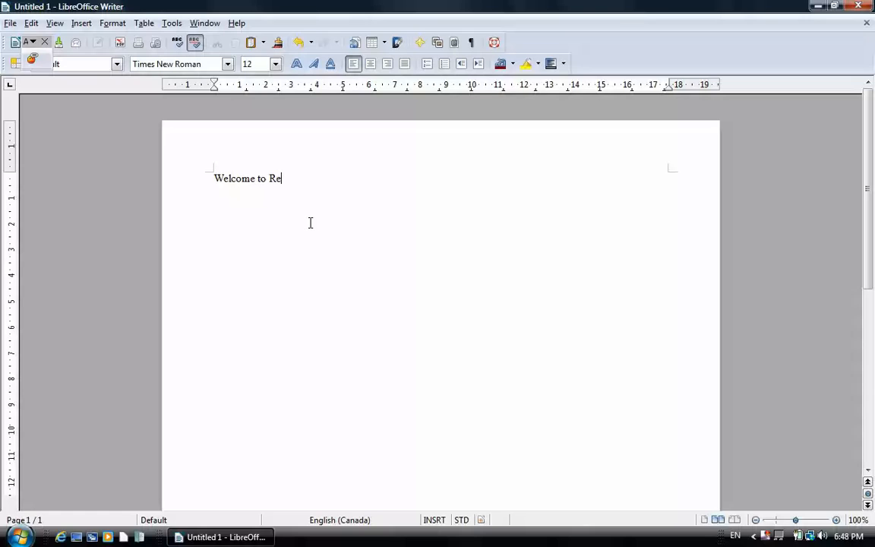
pyautogui.write('ad Text')
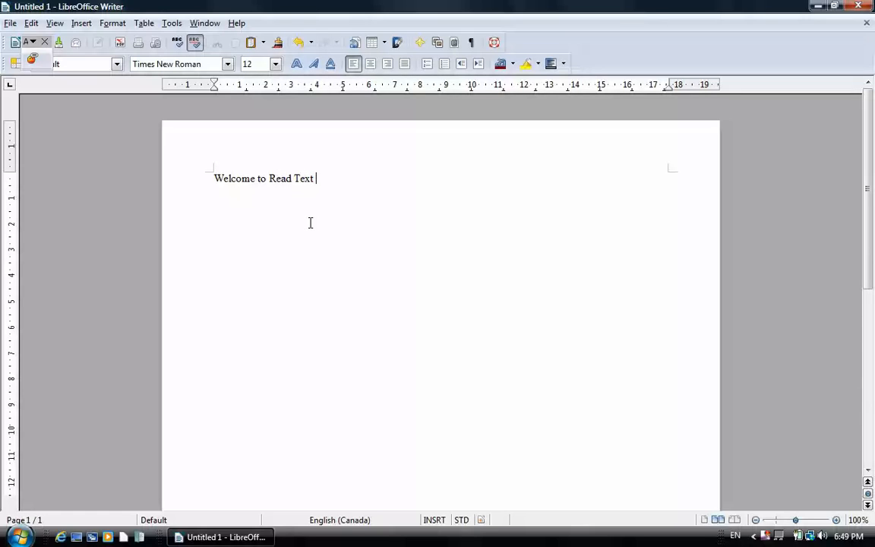
pyautogui.write('Extensio')
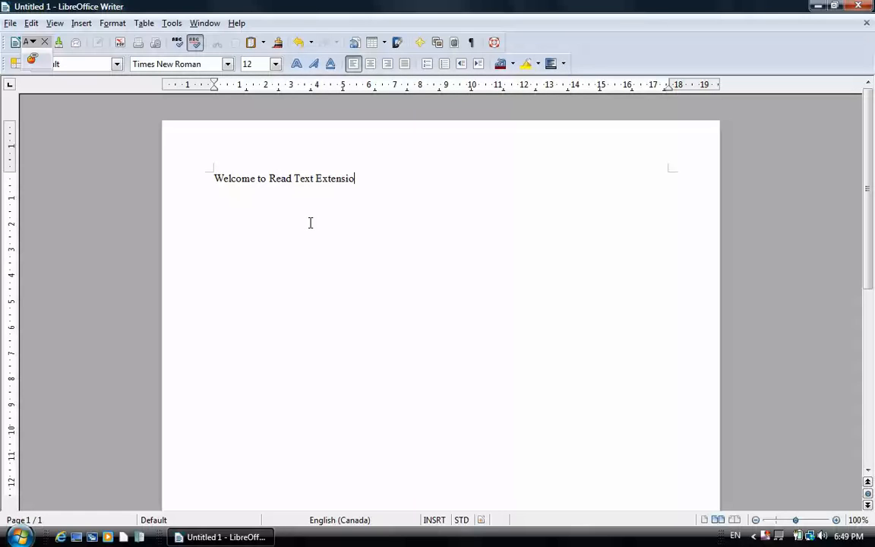
pyautogui.write('n.')
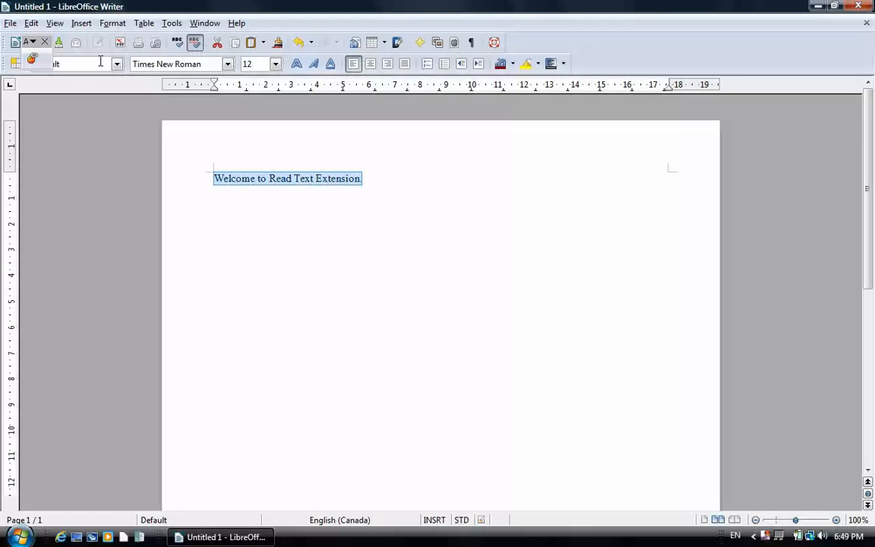
pyautogui.click(33, 43)
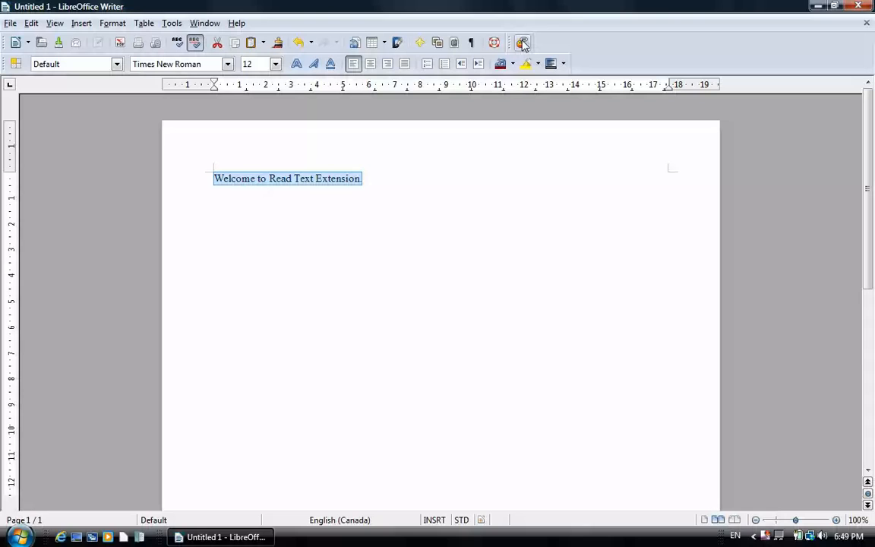
# Read the selected sentence aloud via the external wscript.exe program, then deselect it.
pyautogui.click(521, 42)
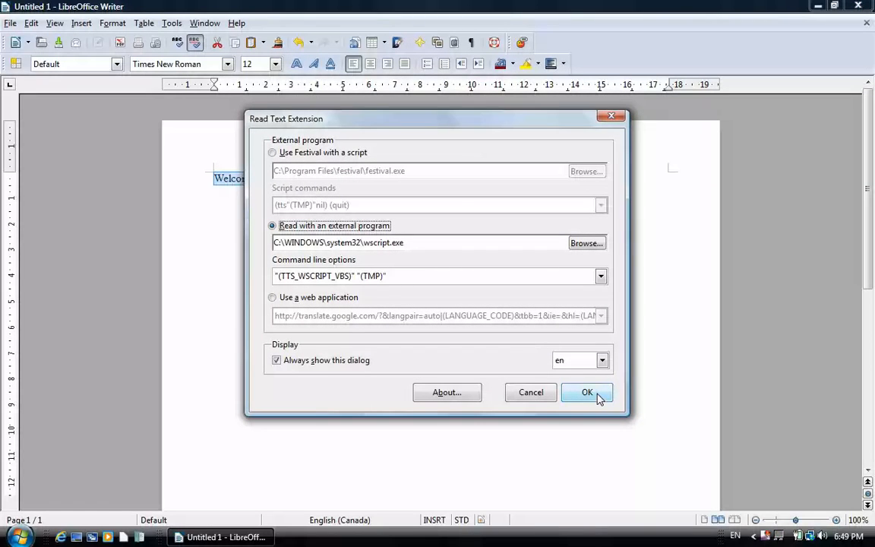
pyautogui.click(587, 392)
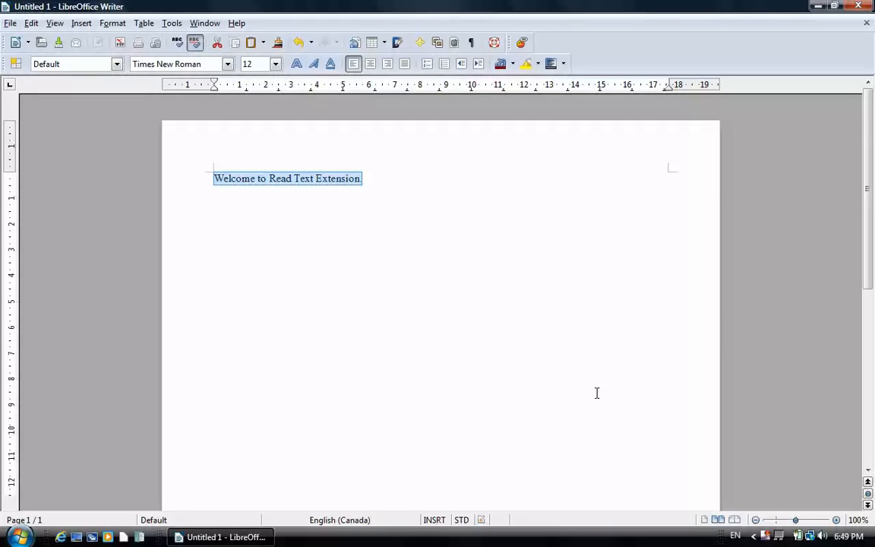
pyautogui.click(362, 178)
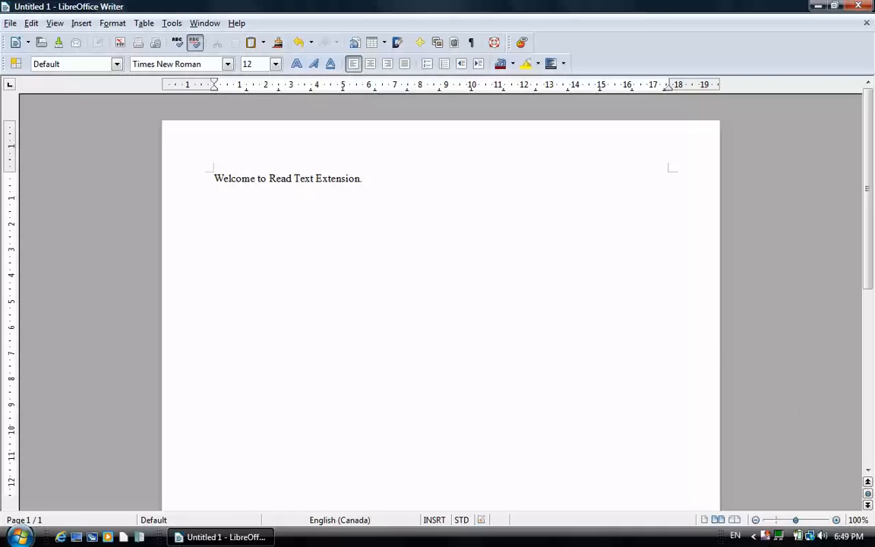
# Switch to French (Canada) input and type 'Bienvenue!' on a new line.
pyautogui.click(729, 536)
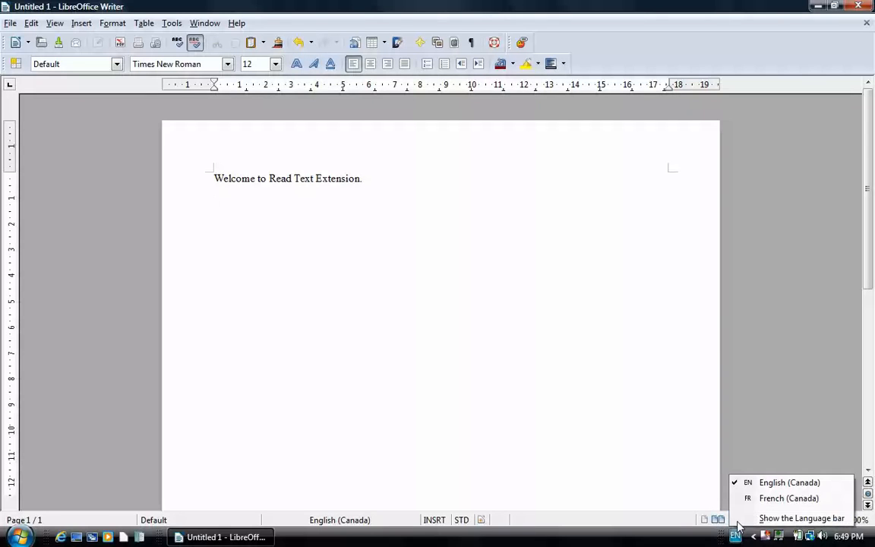
pyautogui.click(789, 498)
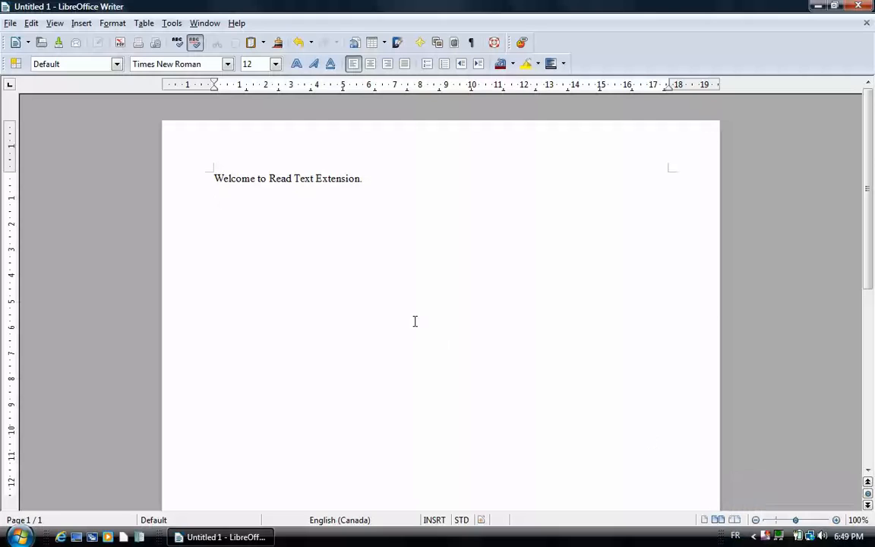
pyautogui.write('B')
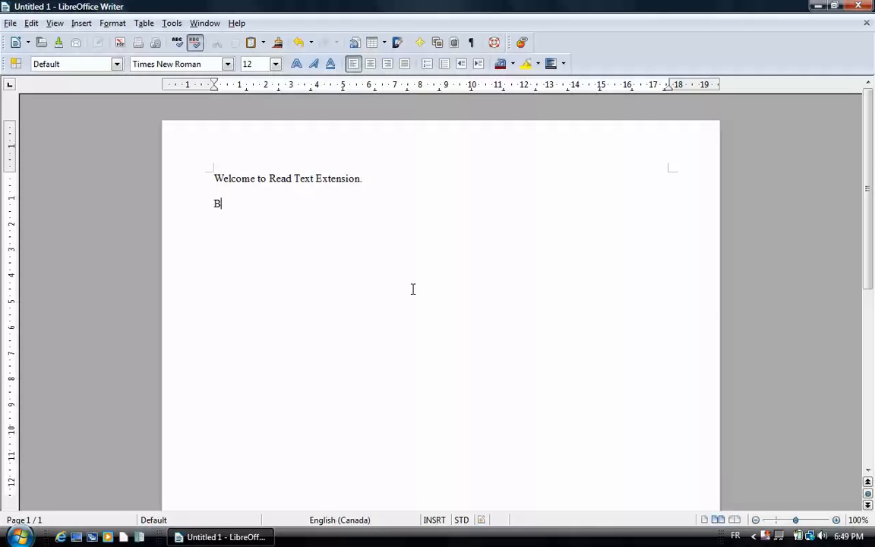
pyautogui.write('ienven')
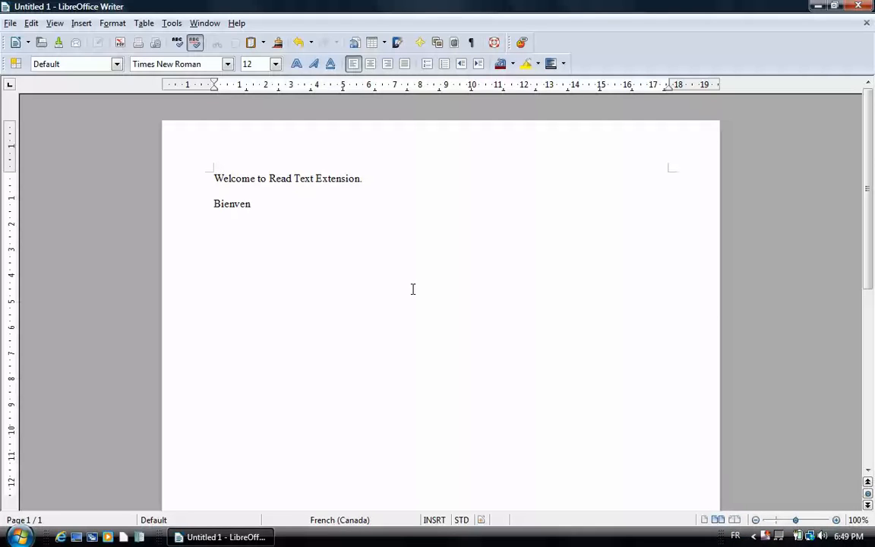
pyautogui.write('ue')
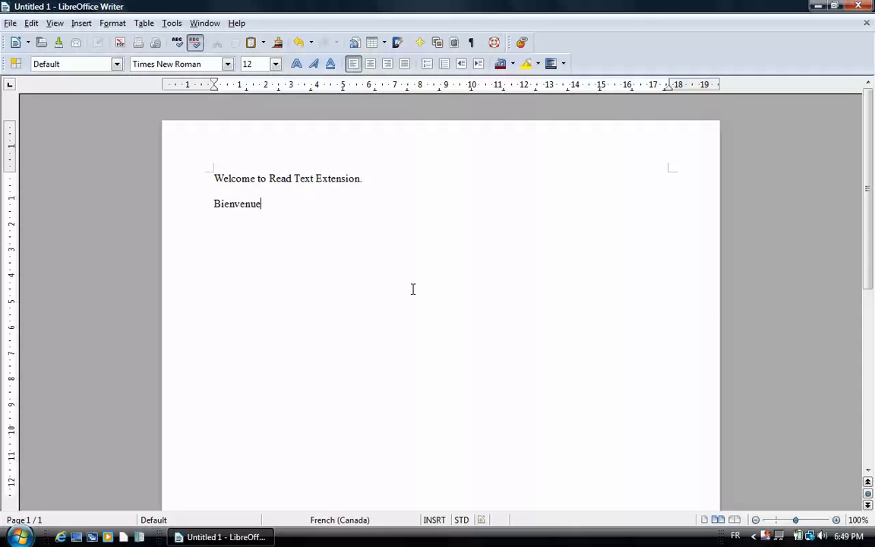
pyautogui.write('!')
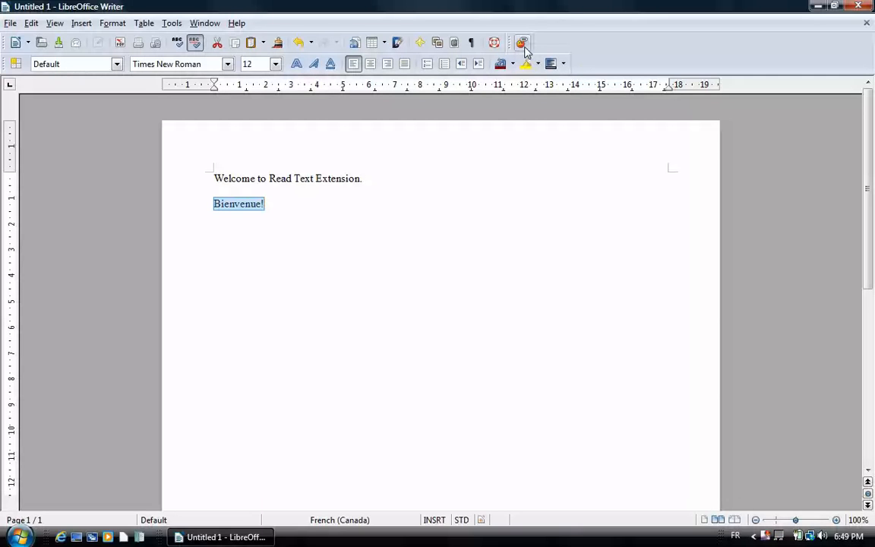
# Have the selected word 'Bienvenue!' read aloud with Read Text.
pyautogui.click(522, 42)
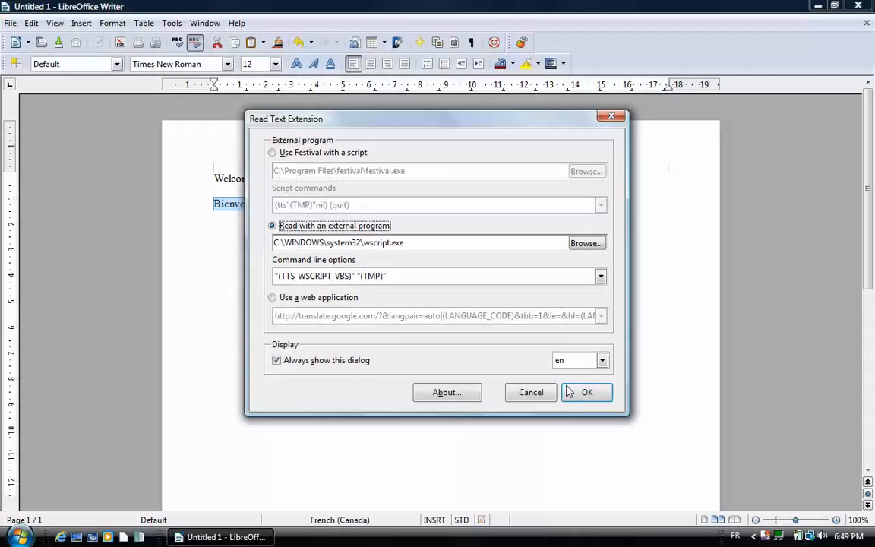
pyautogui.click(587, 392)
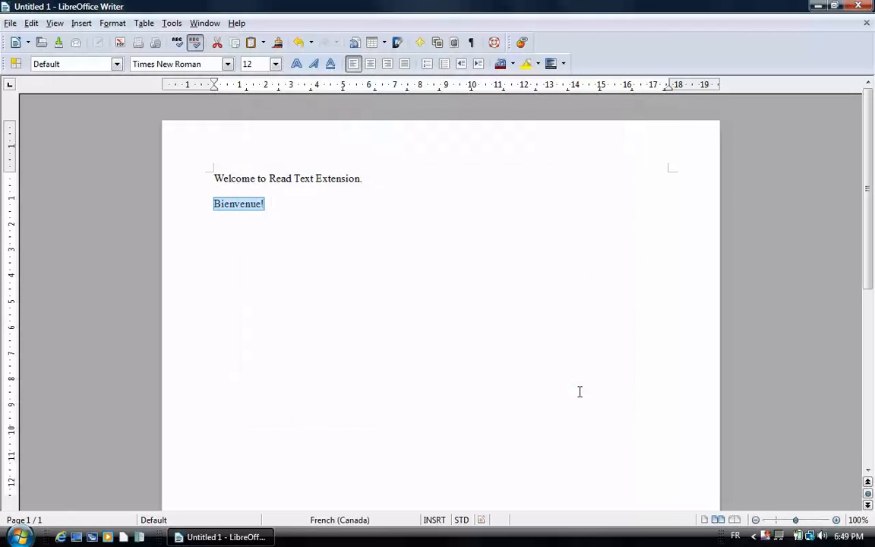
pyautogui.moveTo(293, 97)
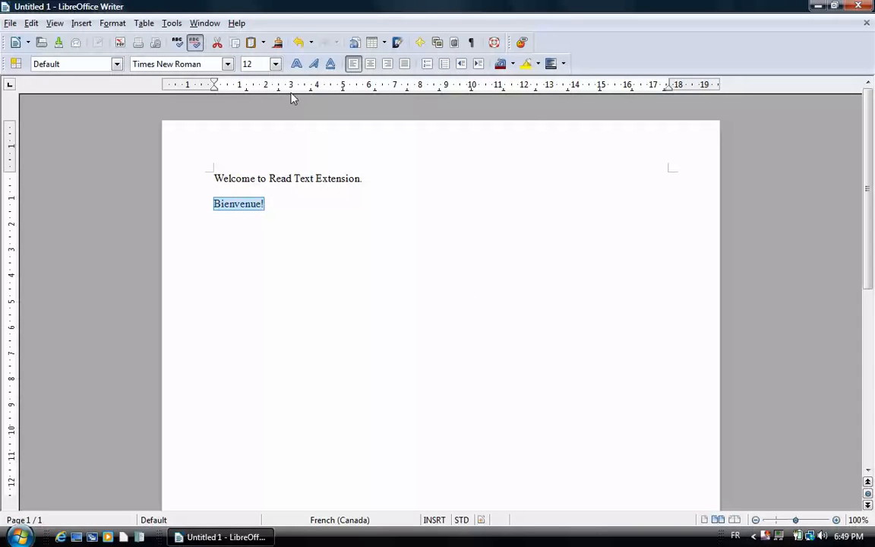
# Add /language:"(SELECTION_LANGUAGE_CODE)" to Read selection's command line options, then select the English sentence.
pyautogui.click(172, 23)
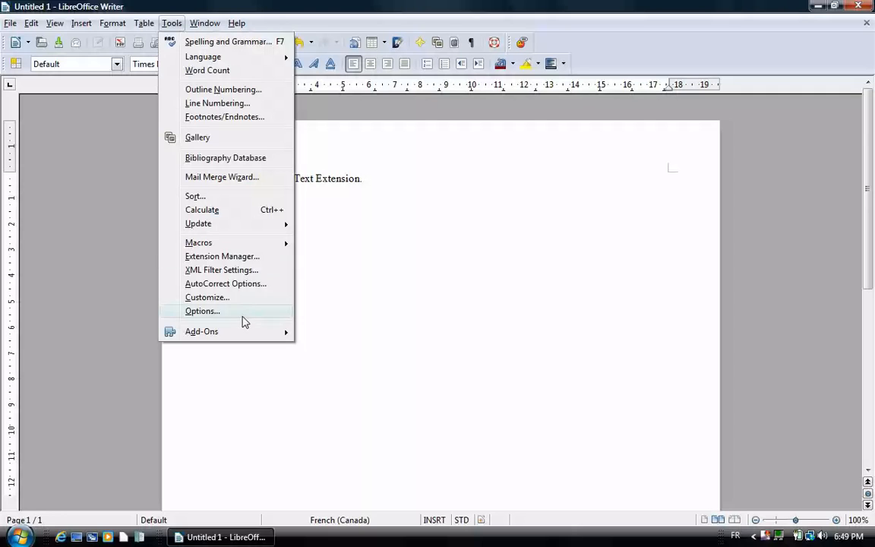
pyautogui.click(200, 331)
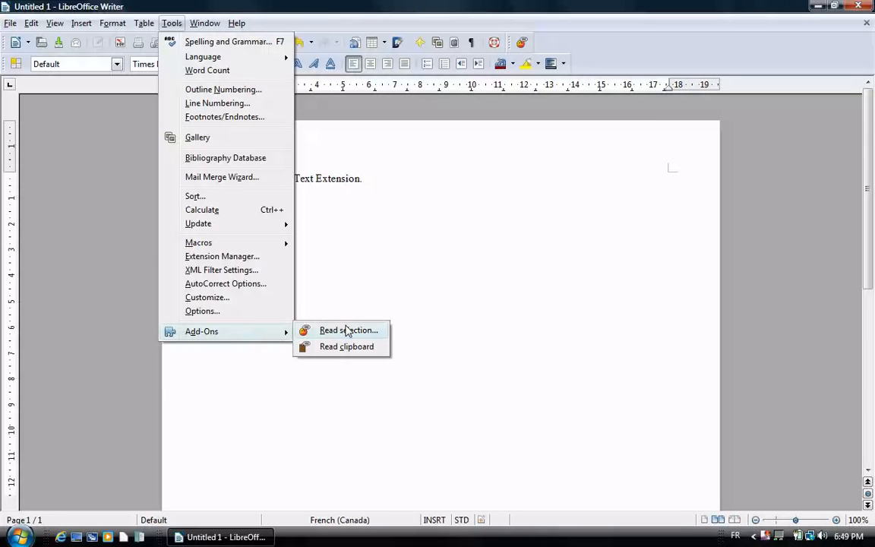
pyautogui.click(347, 329)
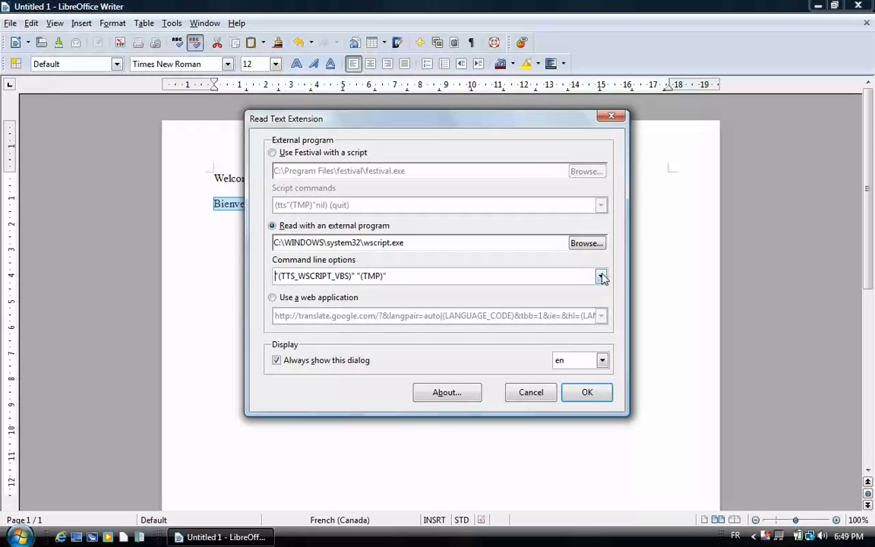
pyautogui.click(600, 276)
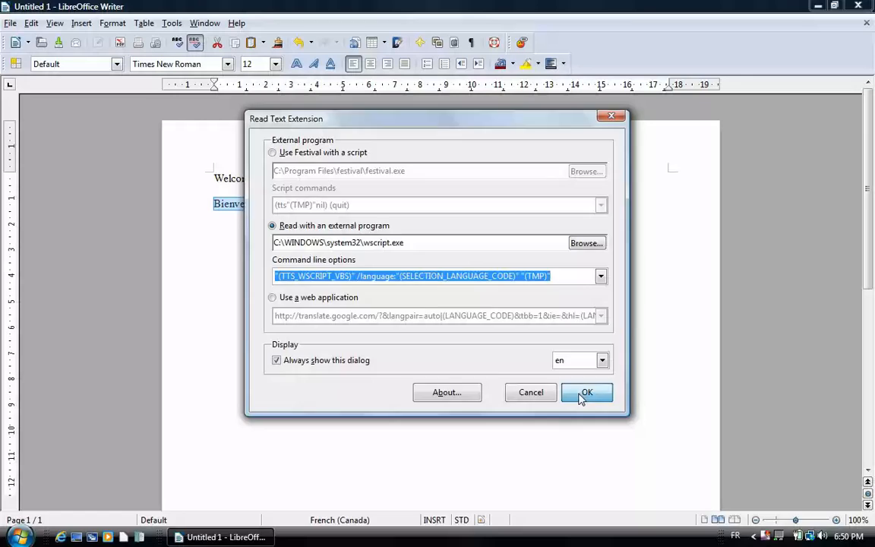
pyautogui.click(586, 392)
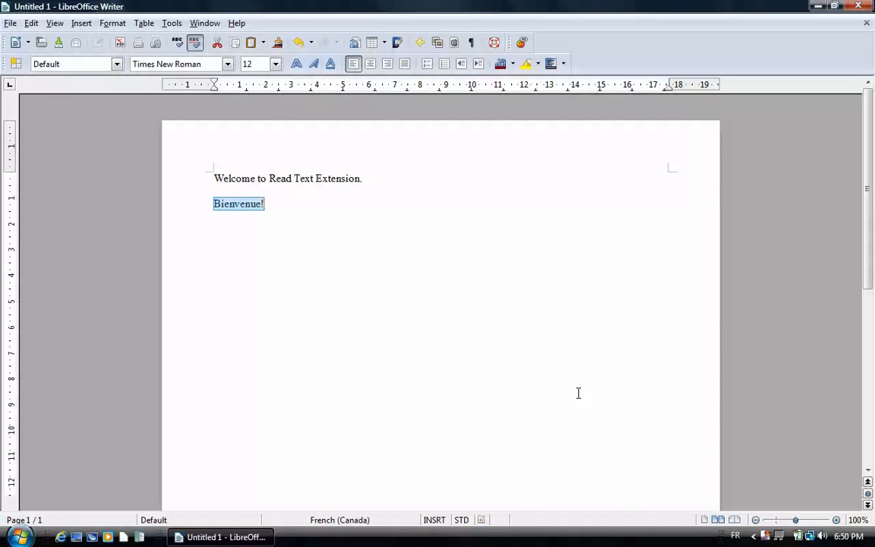
pyautogui.click(365, 179)
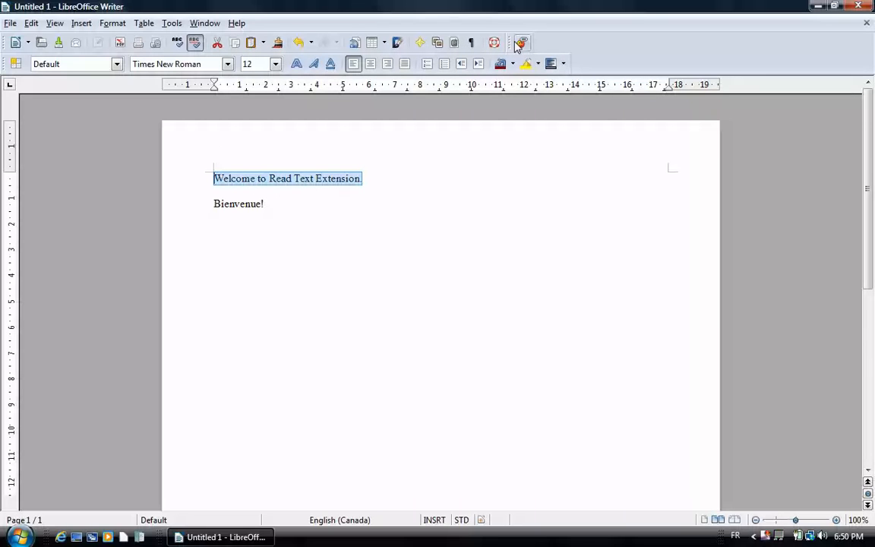
# Read the English welcome sentence aloud with 'Always show this dialog' turned off.
pyautogui.click(520, 43)
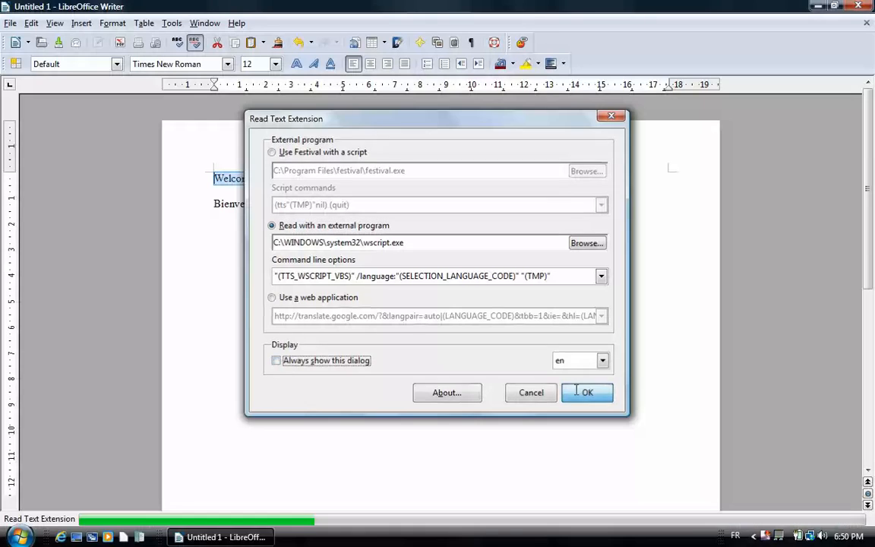
pyautogui.click(586, 392)
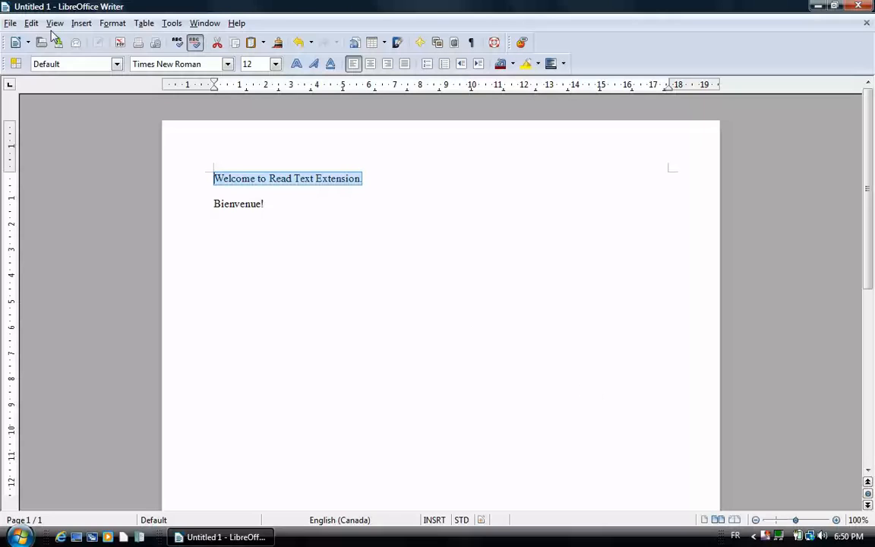
pyautogui.click(11, 23)
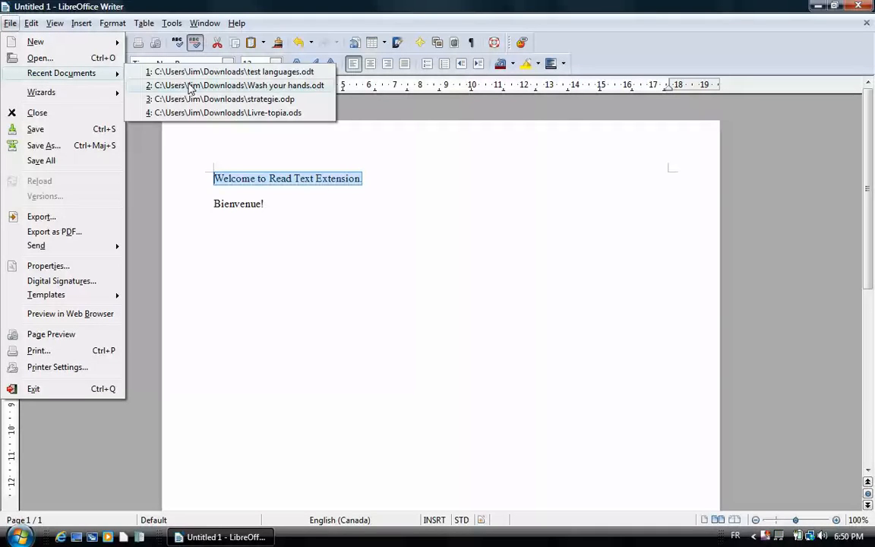
# Open Wash your hands.odt from recent documents, read its English heading aloud, then start opening the strategie presentation.
pyautogui.click(238, 85)
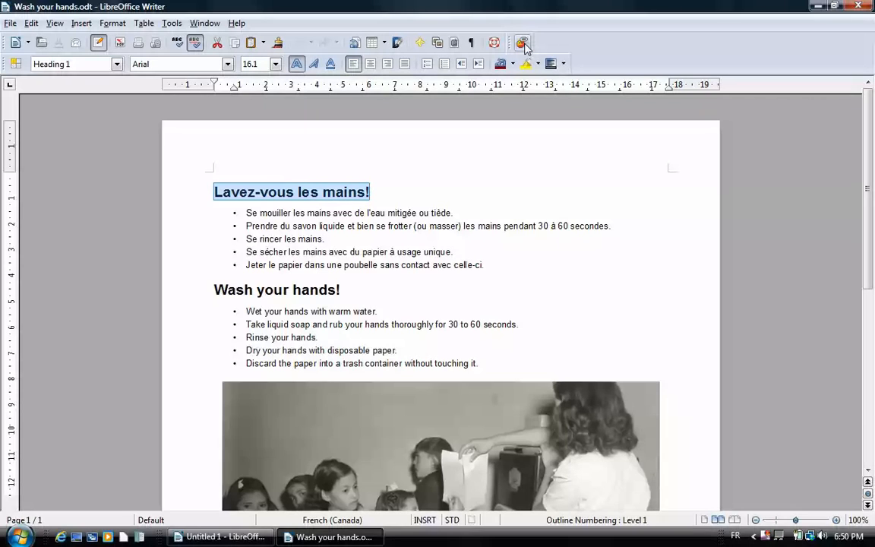
pyautogui.moveTo(525, 42)
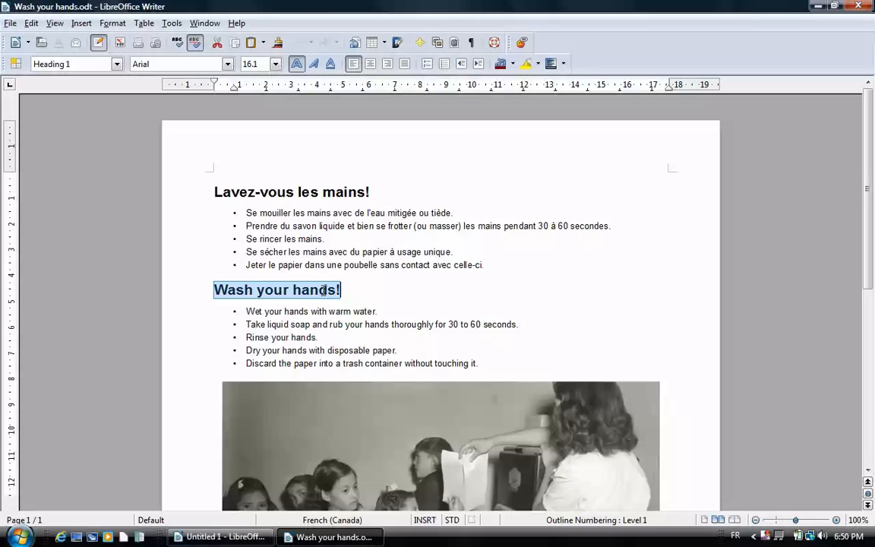
pyautogui.click(518, 42)
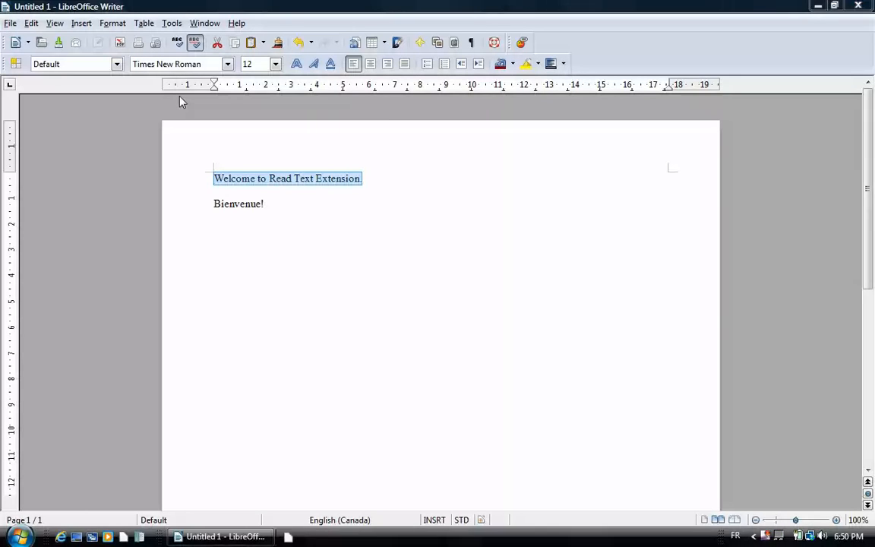
pyautogui.click(343, 534)
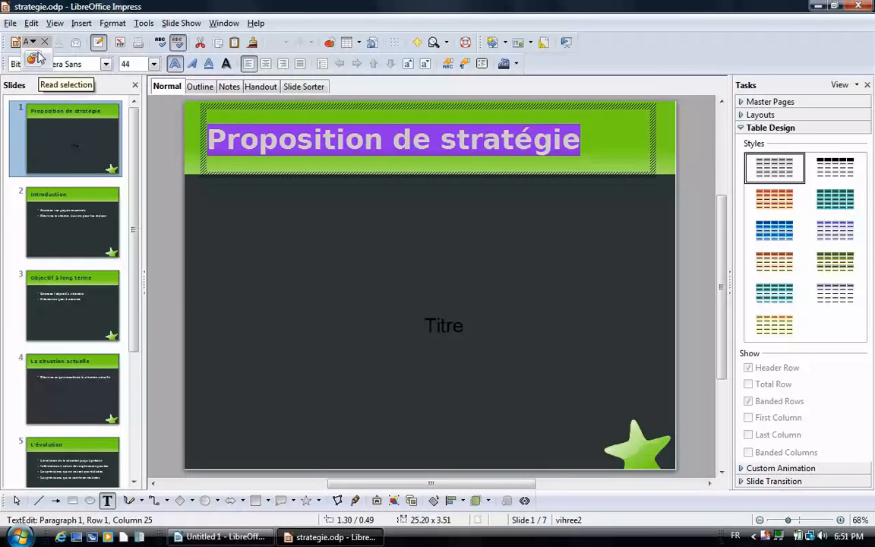
pyautogui.moveTo(58, 63)
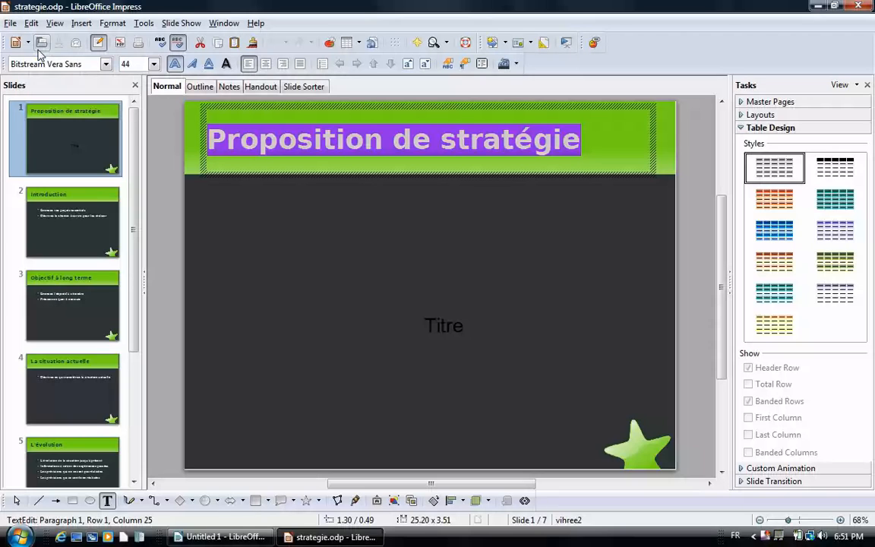
pyautogui.moveTo(596, 42)
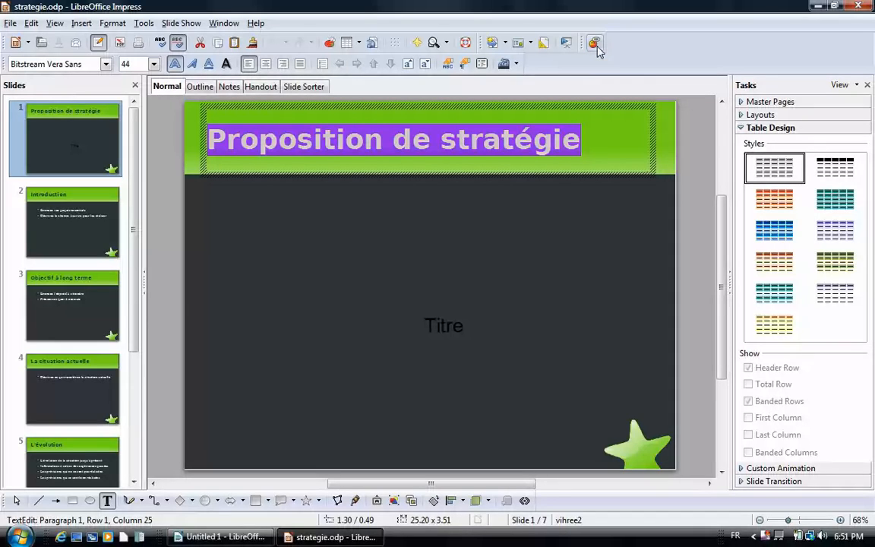
# Replace the first slide's title with 'Strategic Ideas' and head to the Format menu.
pyautogui.write('Strateg')
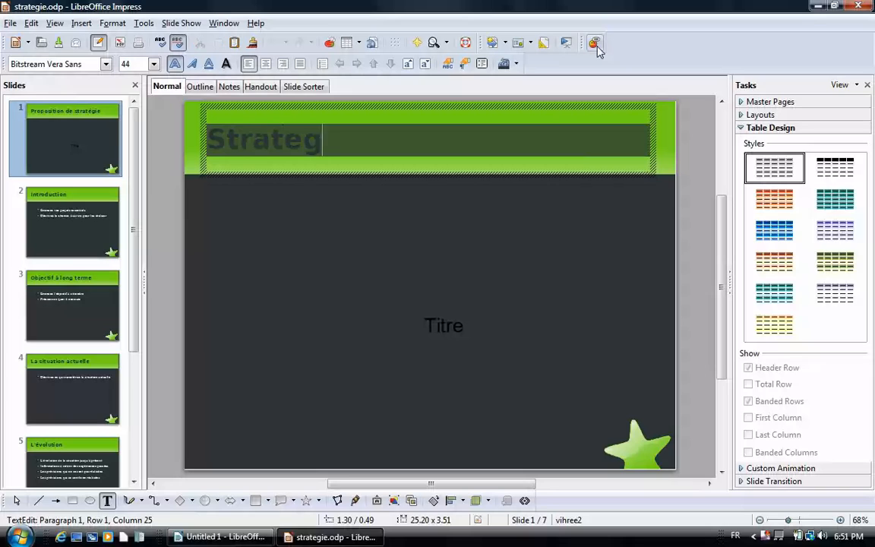
pyautogui.write('ic Idea')
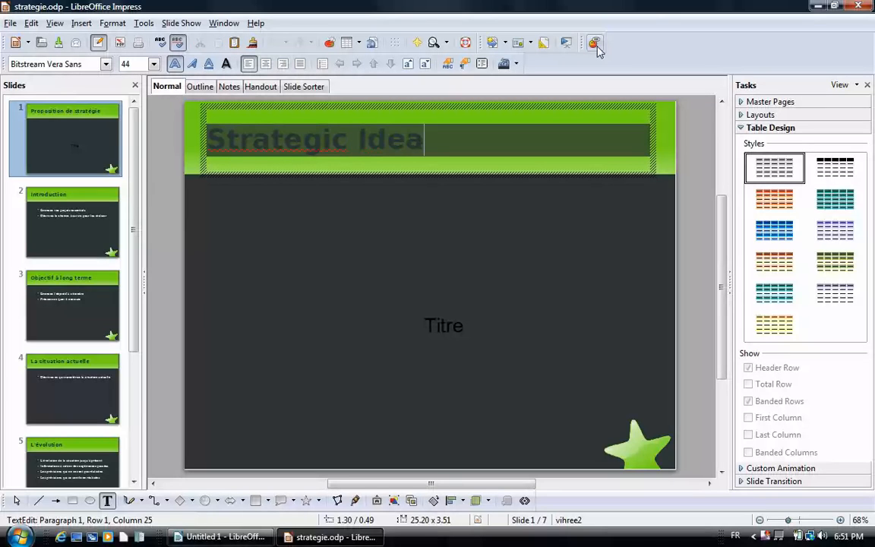
pyautogui.write('s')
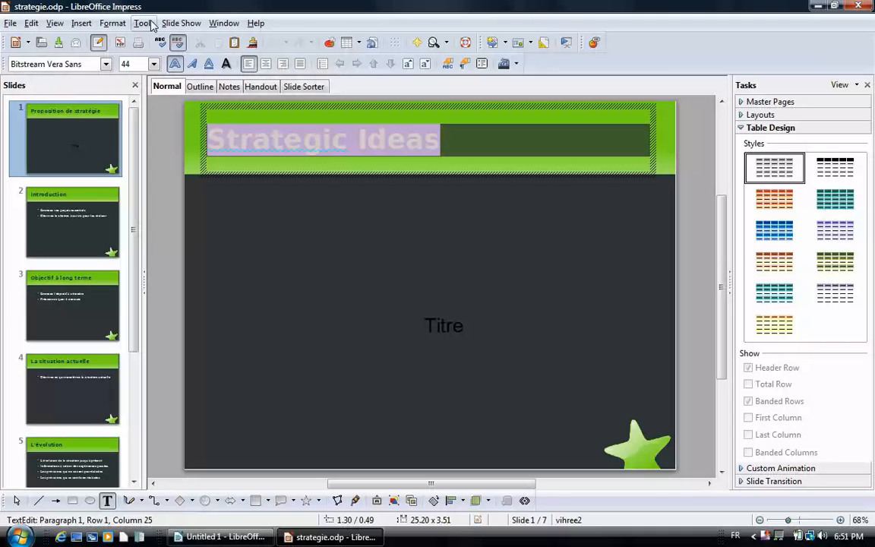
pyautogui.click(113, 23)
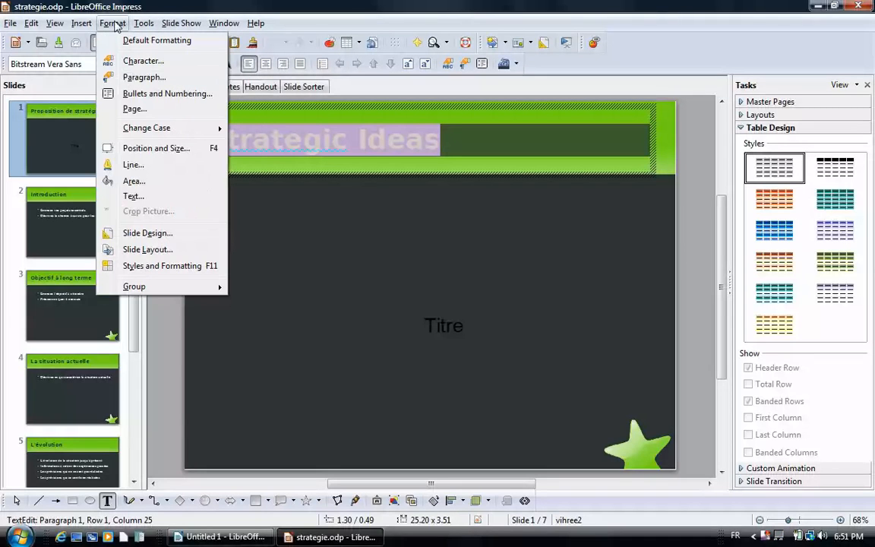
pyautogui.moveTo(143, 61)
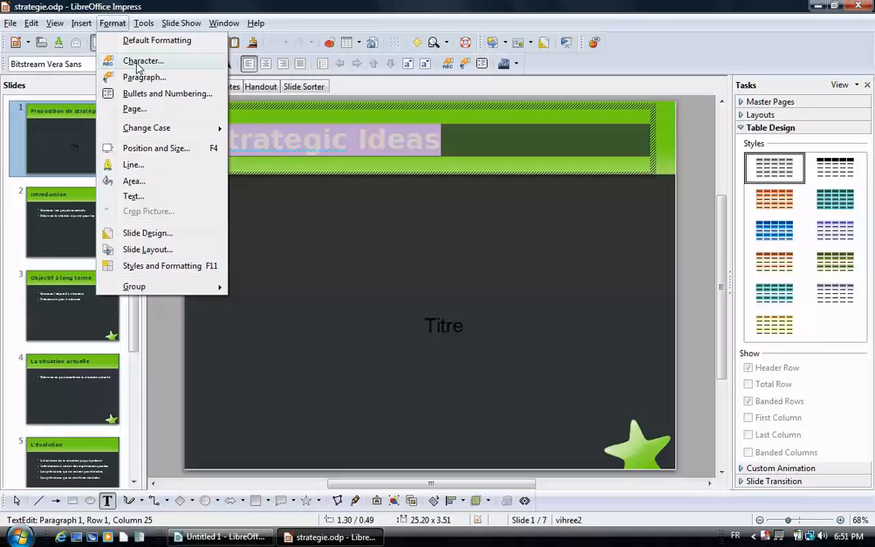
# Set the title's character language to English (Canada).
pyautogui.click(143, 60)
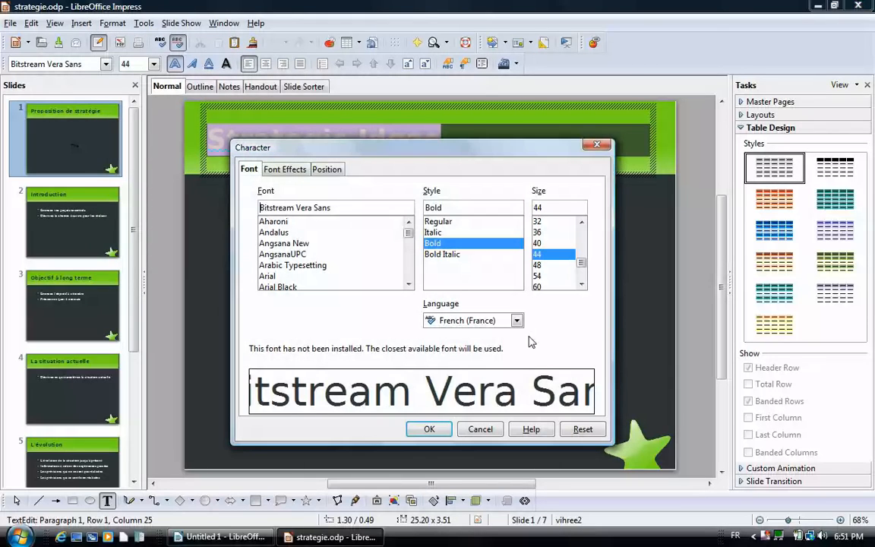
pyautogui.click(516, 319)
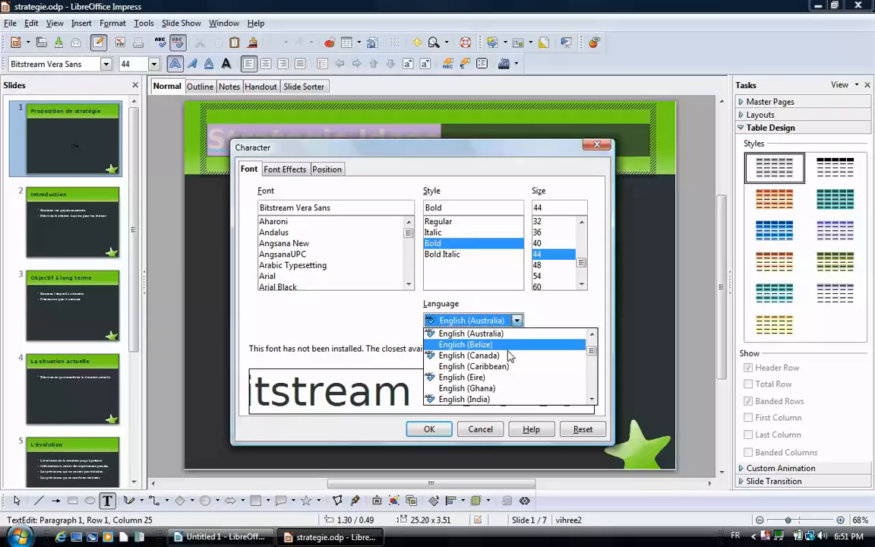
pyautogui.click(468, 356)
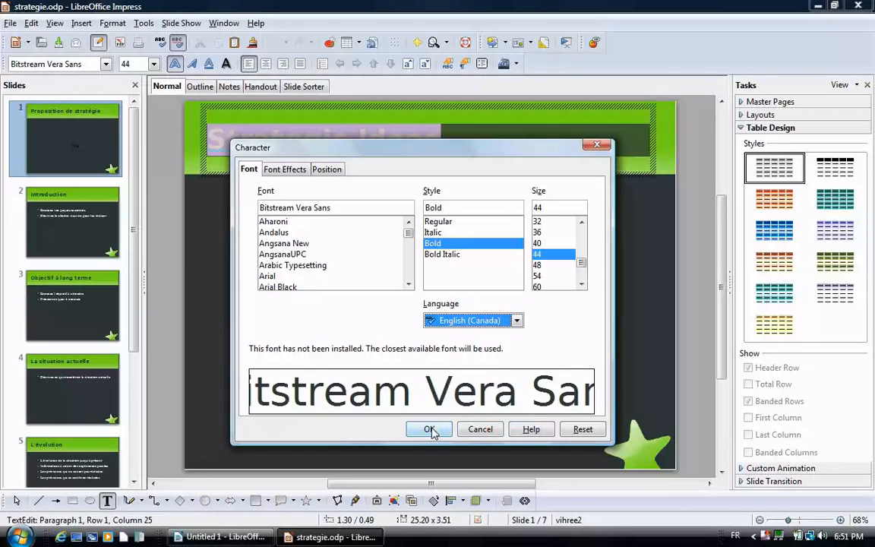
pyautogui.click(429, 428)
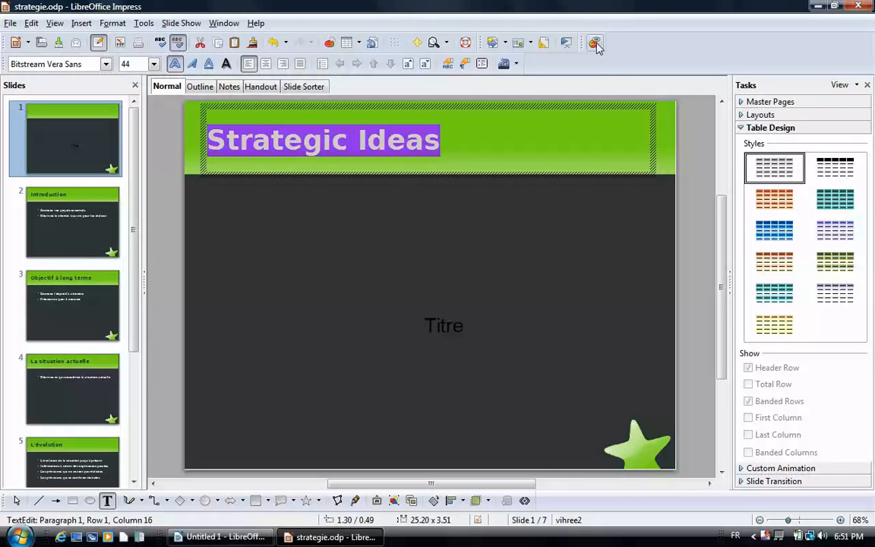
pyautogui.moveTo(594, 43)
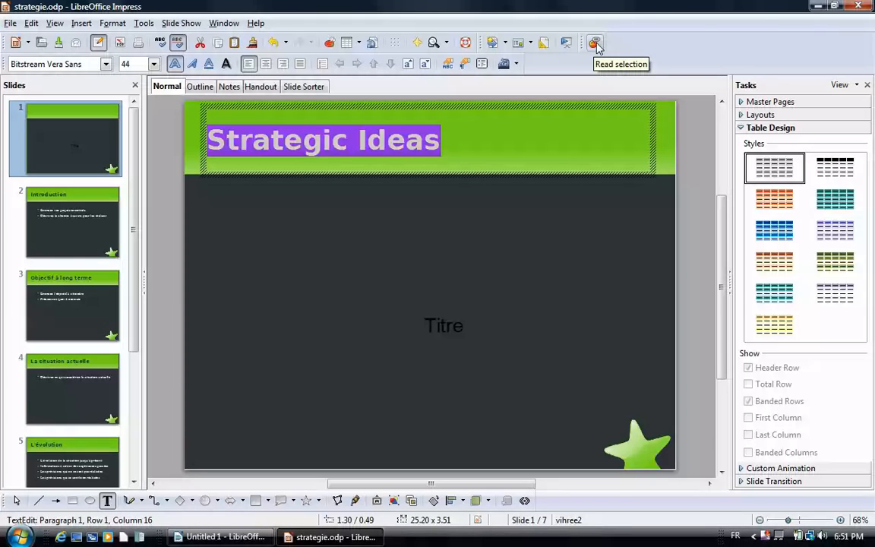
# Have the Strategic Ideas title read aloud and return to the Writer document.
pyautogui.click(858, 8)
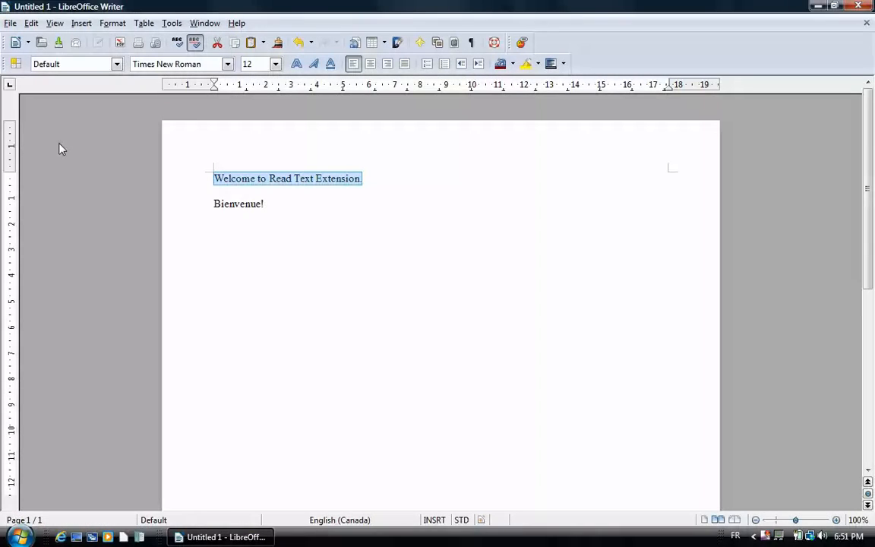
pyautogui.click(10, 23)
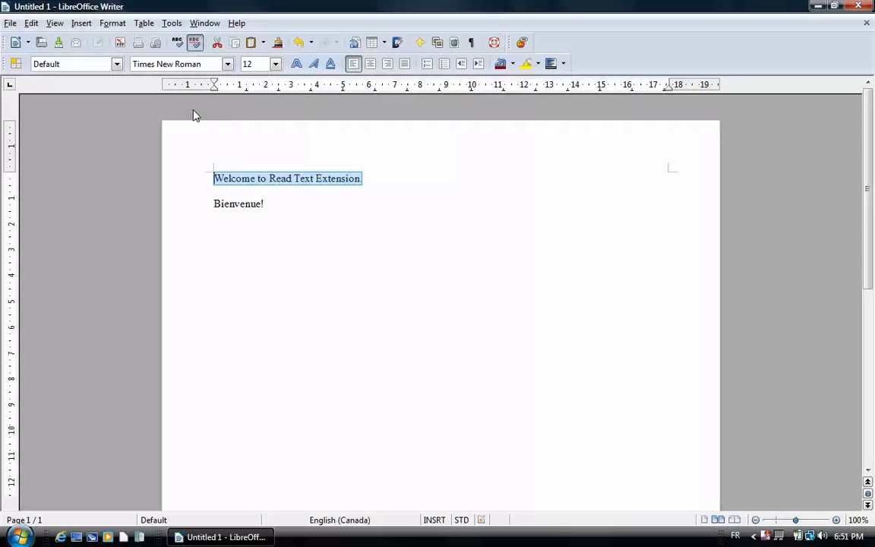
# Open the Livre-topia.ods spreadsheet in Calc.
pyautogui.click(328, 536)
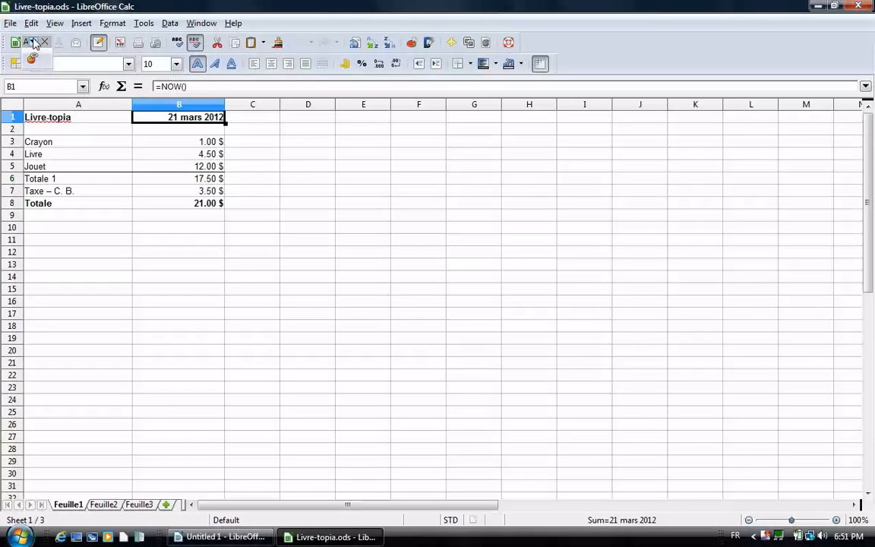
# Read the date in B1 aloud, then read the Totale amount in B8 via Tools > Add-Ons.
pyautogui.click(37, 43)
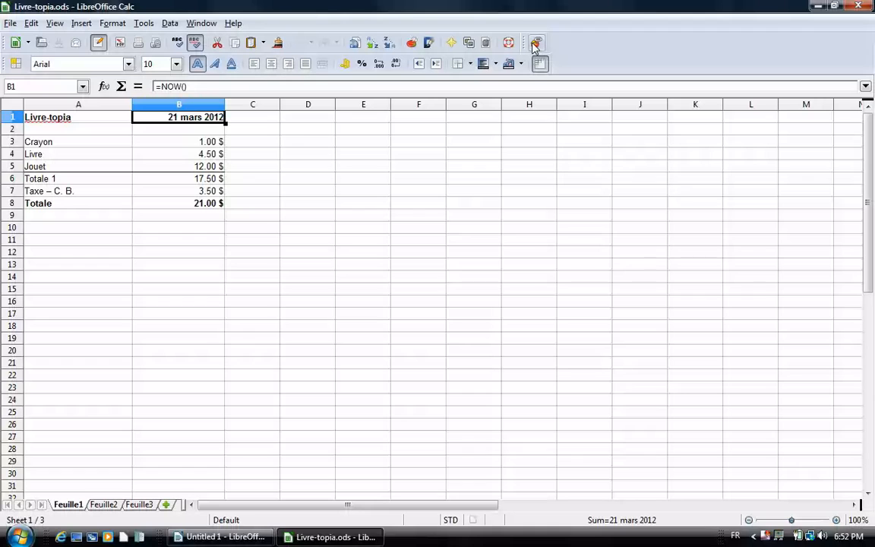
pyautogui.moveTo(537, 41)
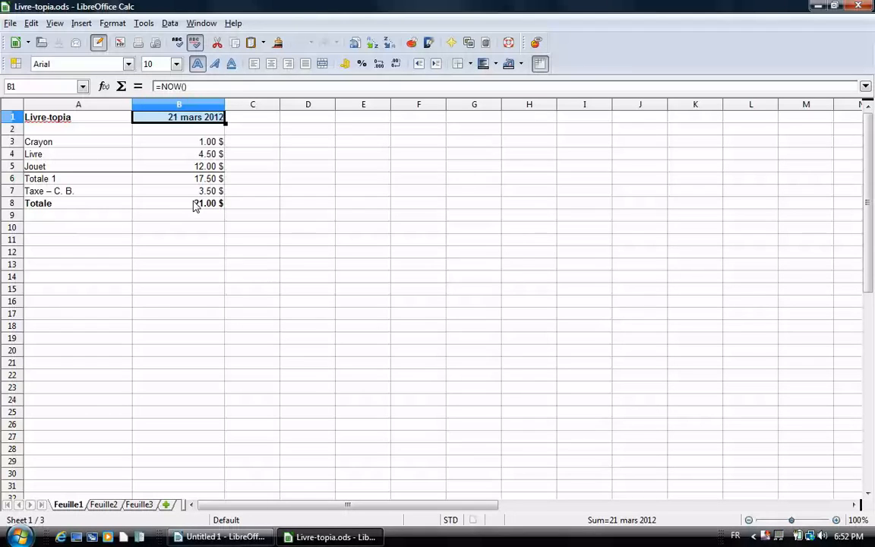
pyautogui.click(179, 203)
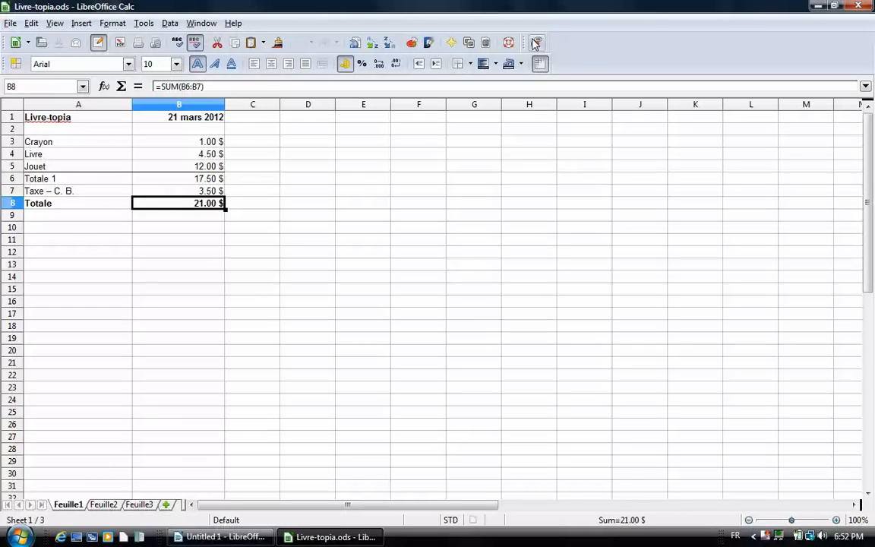
pyautogui.moveTo(535, 43)
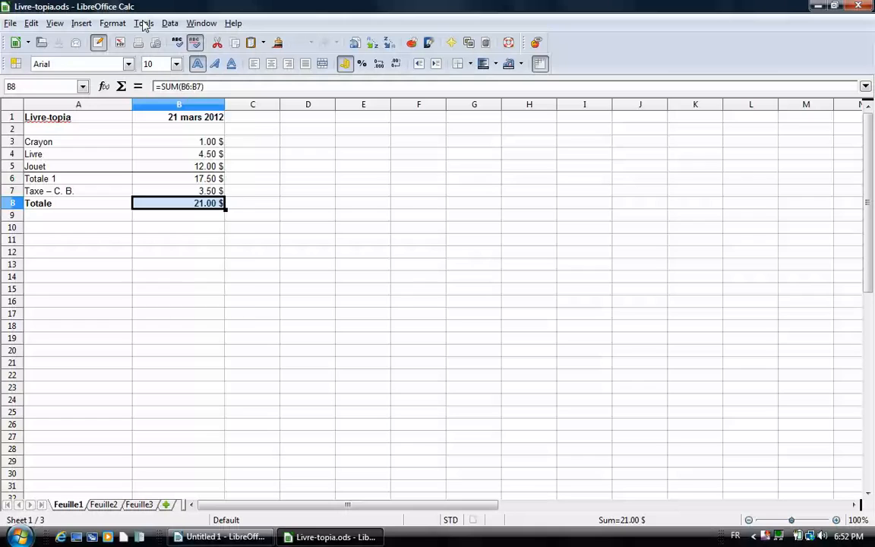
pyautogui.click(143, 23)
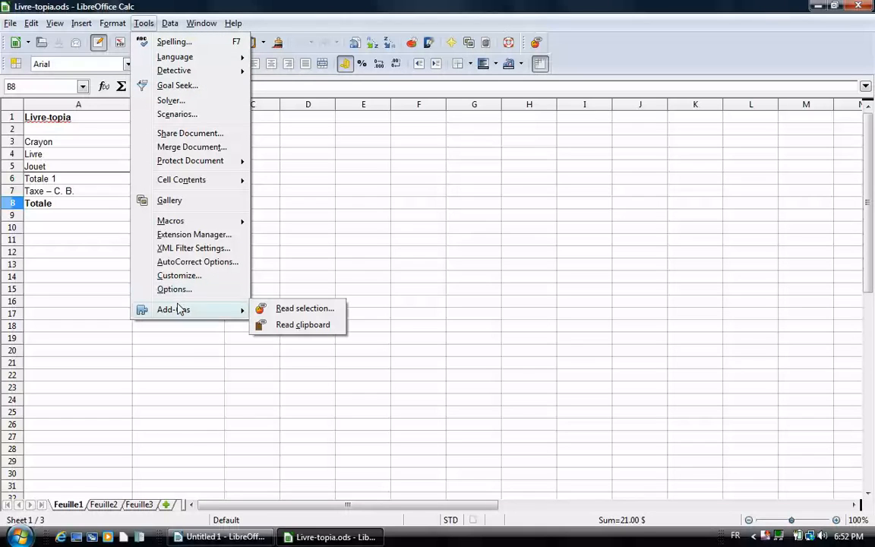
pyautogui.click(111, 23)
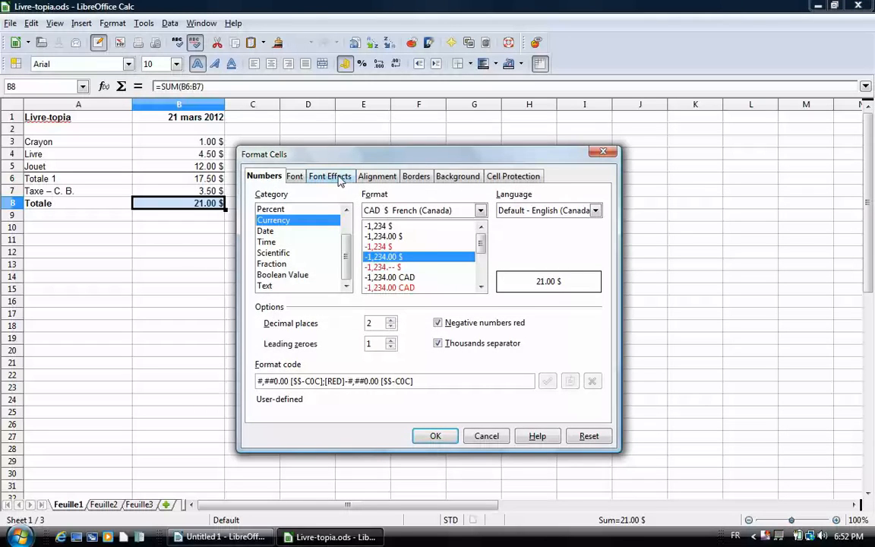
# Set cell B8's font language to English (Canada) in Format Cells and return to Writer.
pyautogui.click(295, 176)
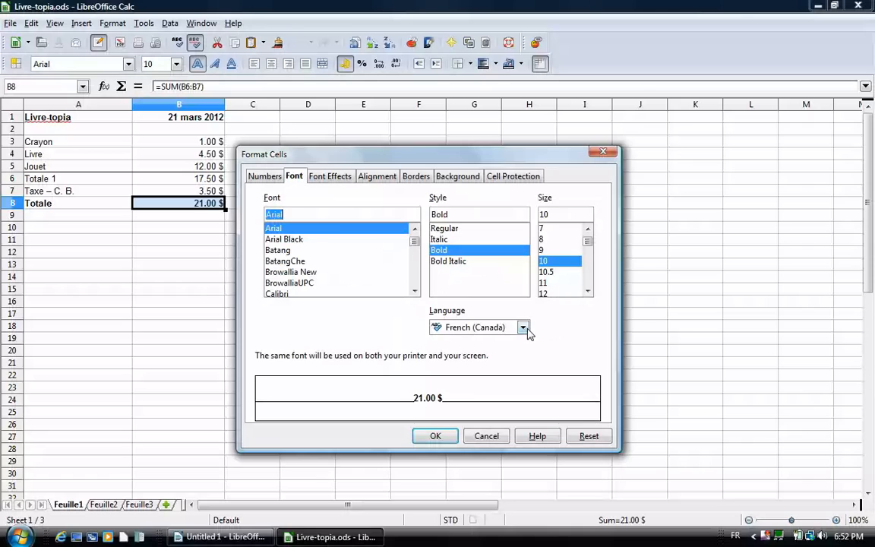
pyautogui.click(523, 326)
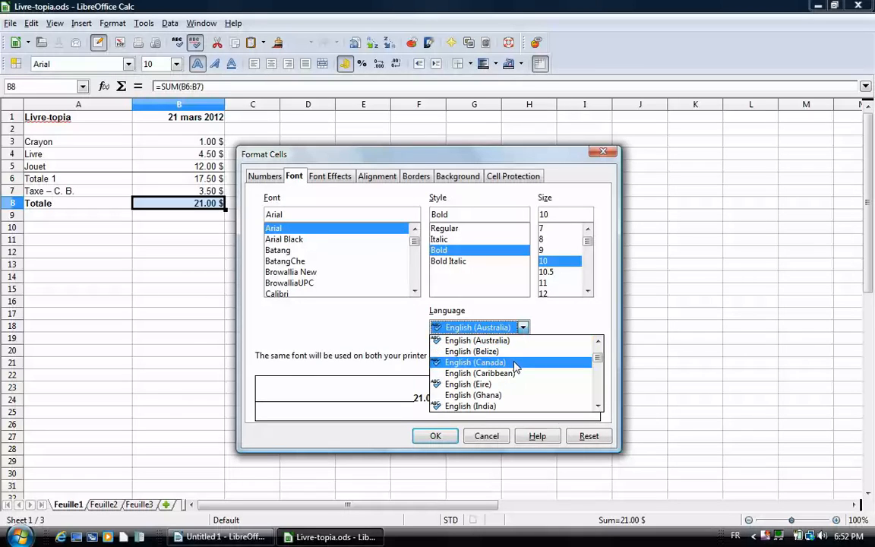
pyautogui.click(473, 361)
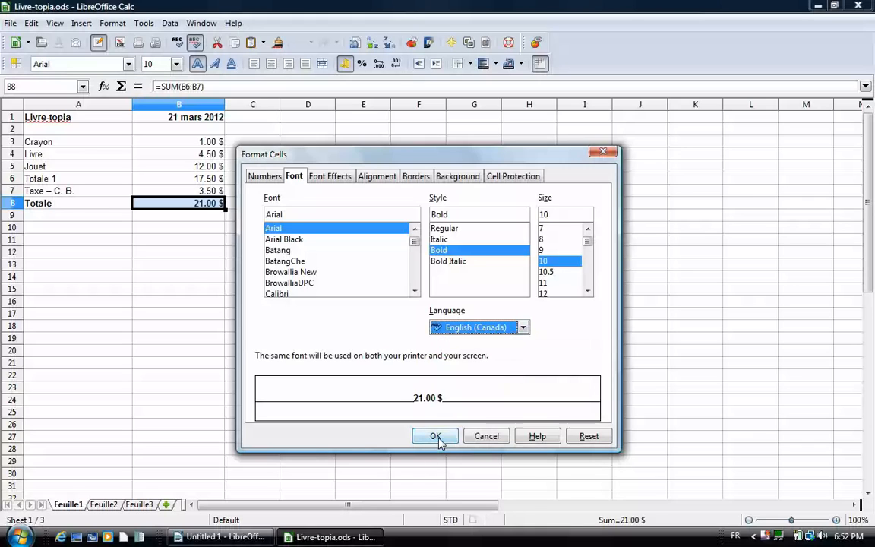
pyautogui.click(434, 436)
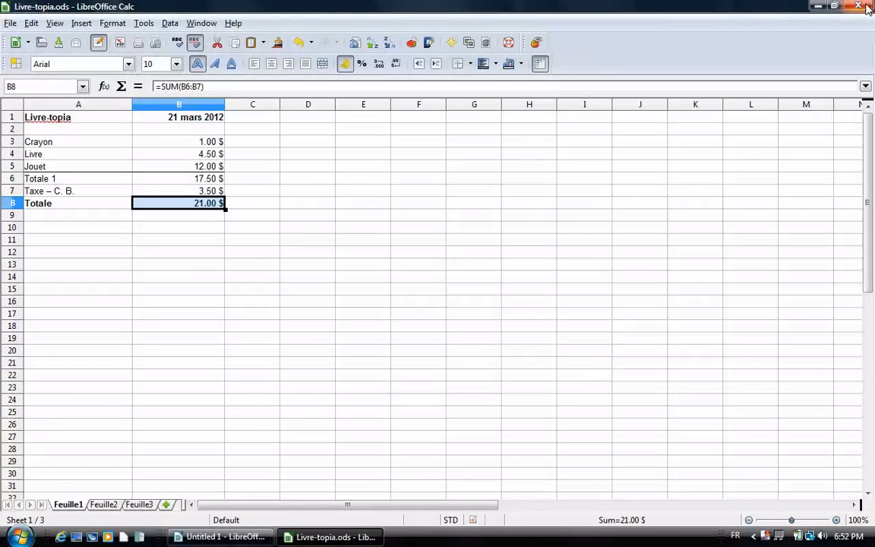
pyautogui.click(857, 7)
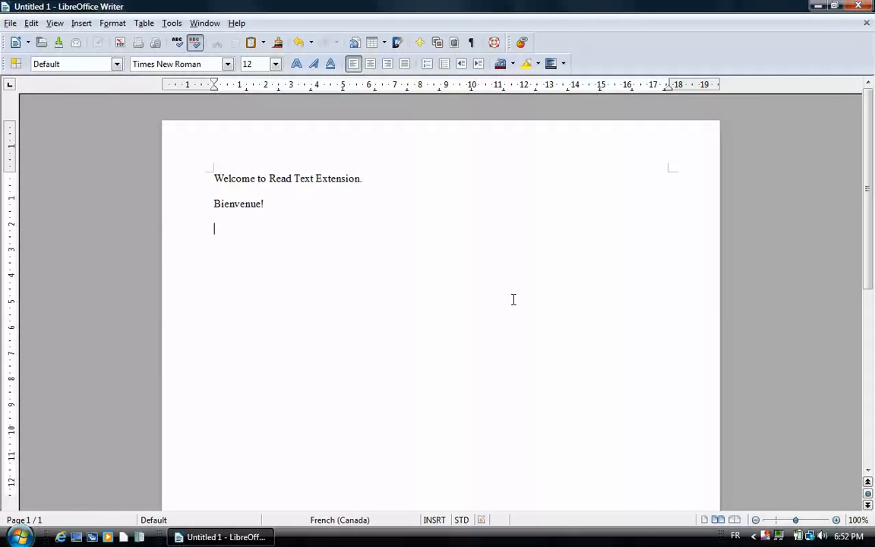
# Type 'Thanks for watching!' on the line below Bienvenue! and select the whole line.
pyautogui.click(735, 535)
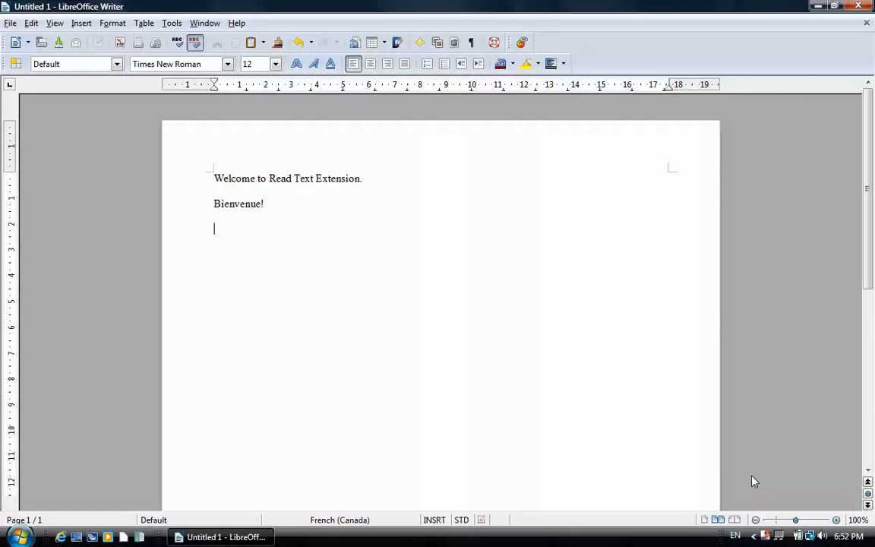
pyautogui.write('Thanks for')
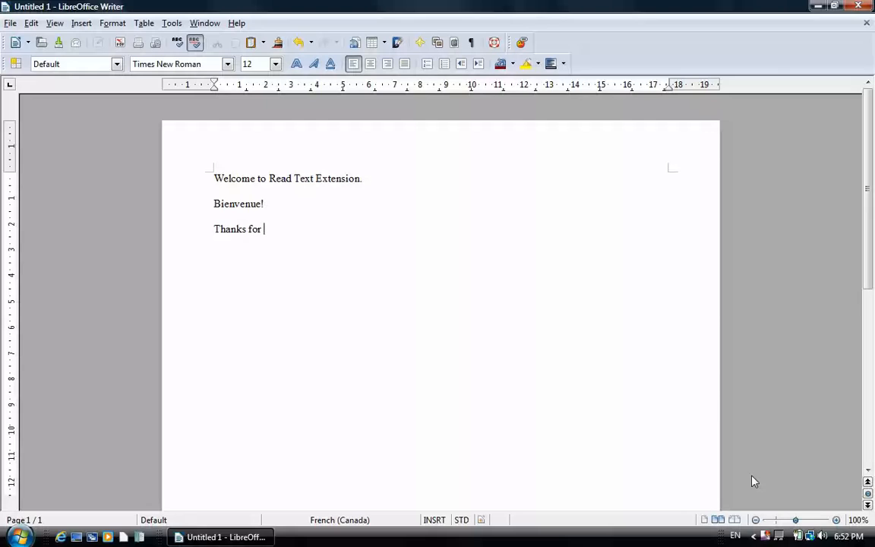
pyautogui.write('watchin')
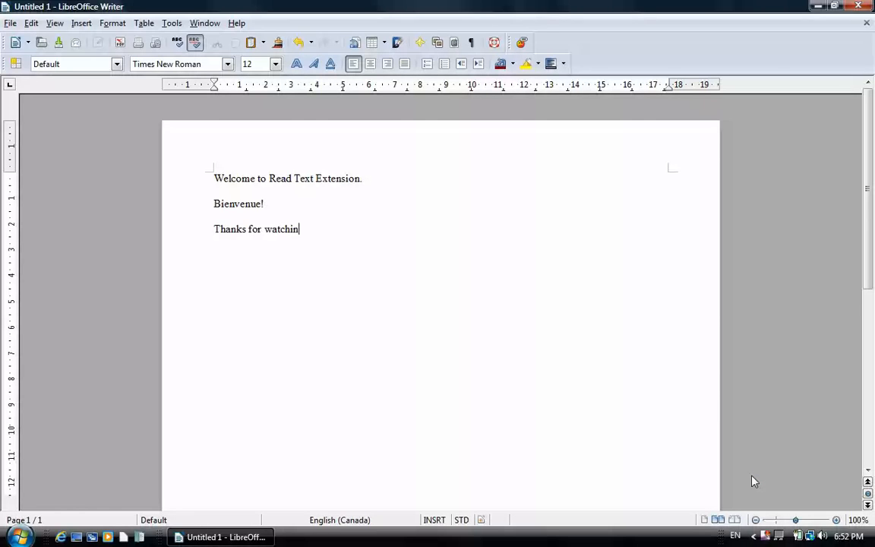
pyautogui.write('g!')
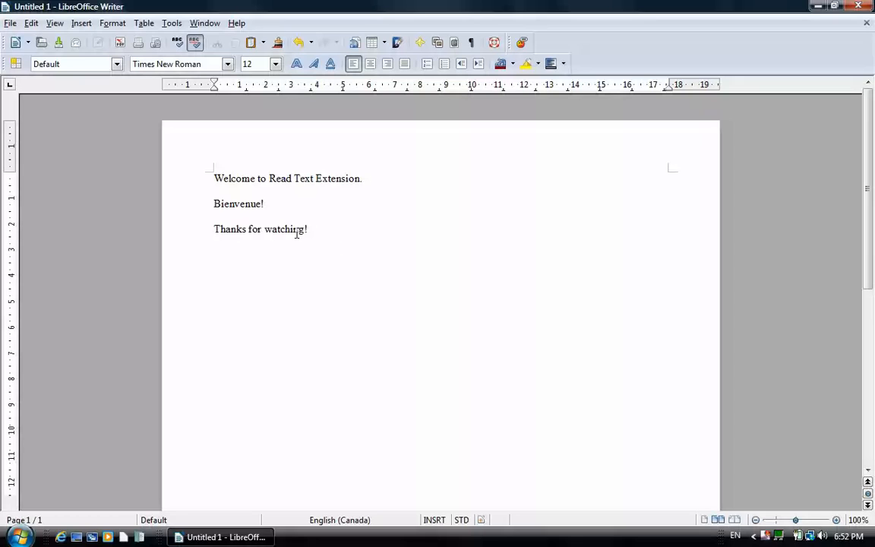
pyautogui.tripleClick(261, 228)
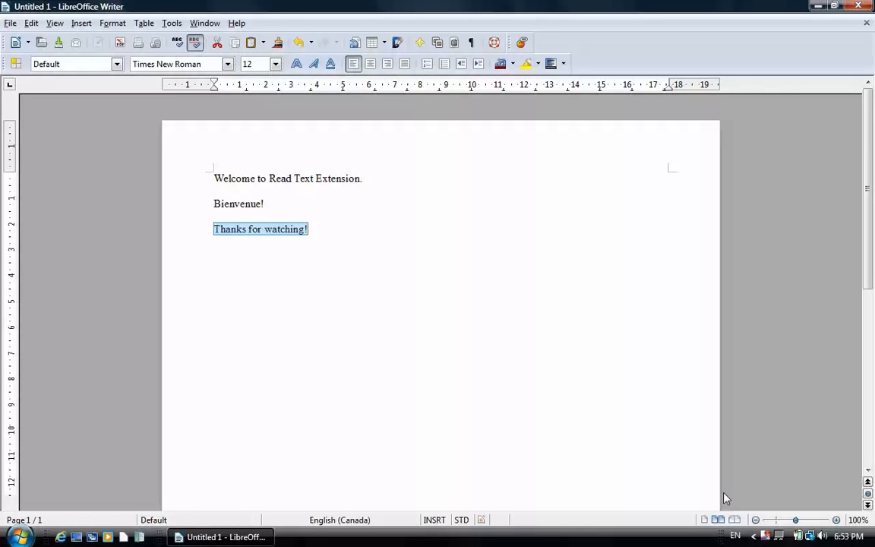